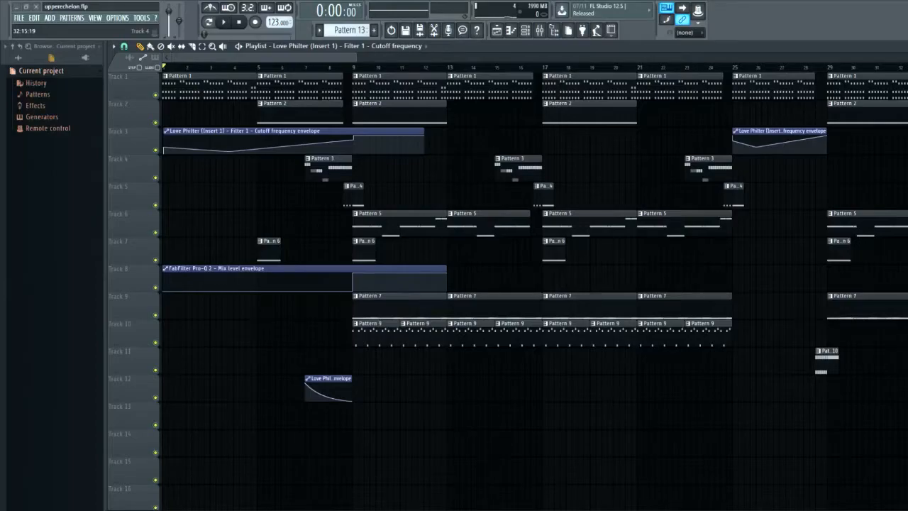
pyautogui.moveTo(807, 176)
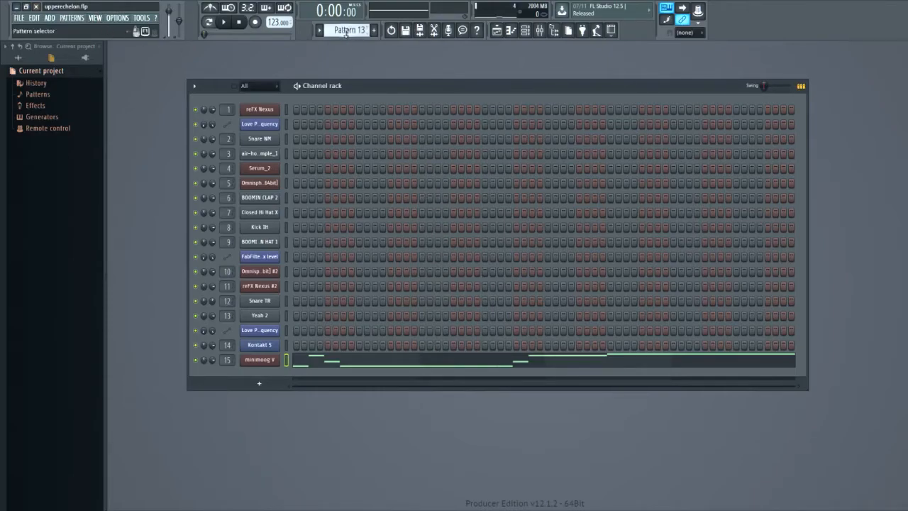
# - Select Pattern 1 and load the BR Hollywood Brass preset in reFX Nexus
pyautogui.click(348, 29)
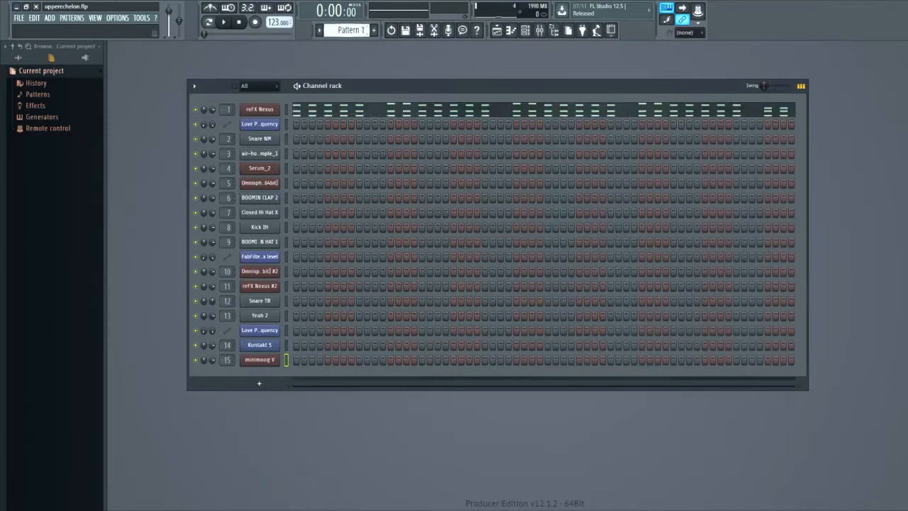
pyautogui.click(348, 30)
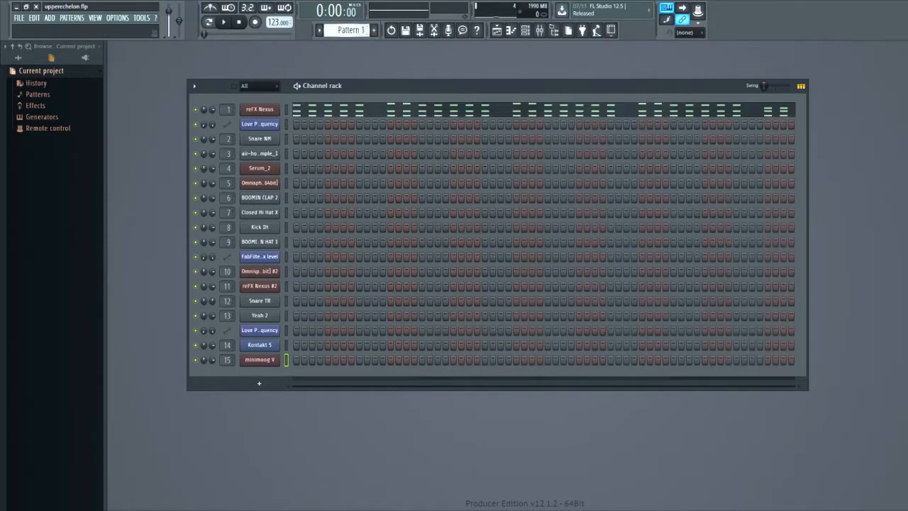
pyautogui.moveTo(248, 64)
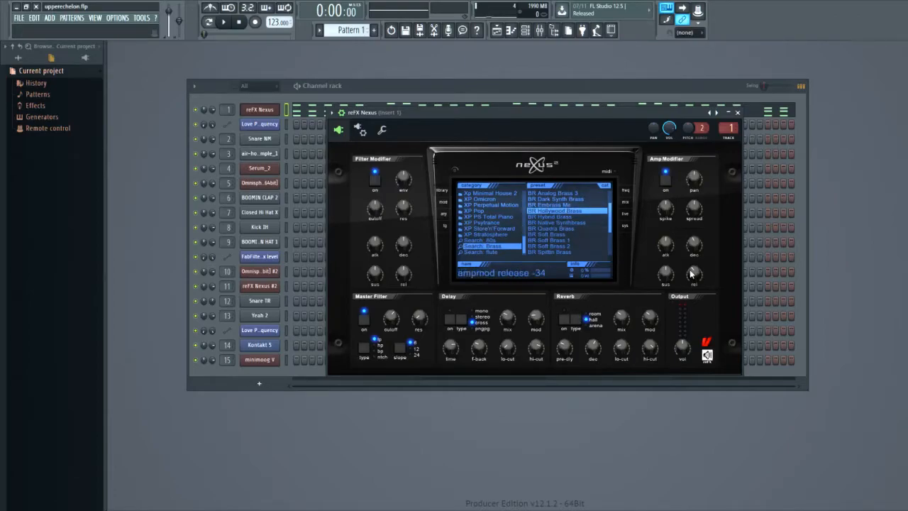
pyautogui.click(555, 211)
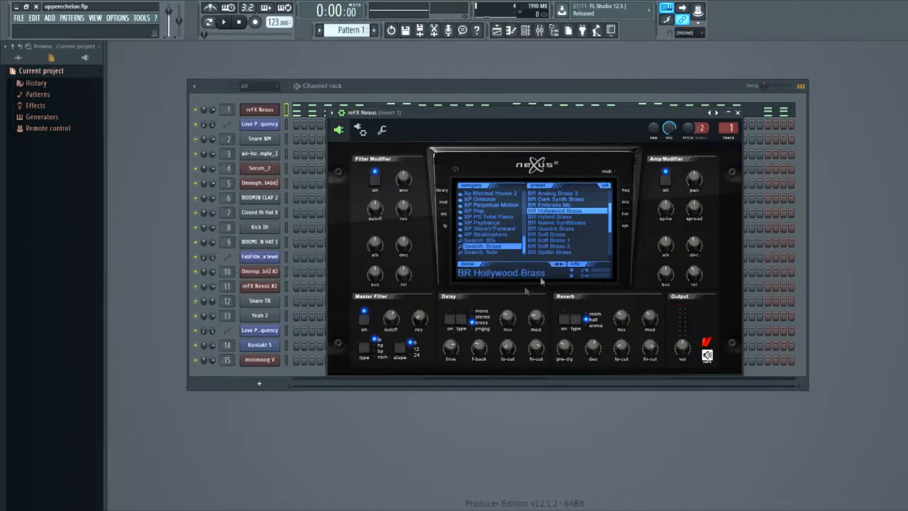
pyautogui.moveTo(737, 113)
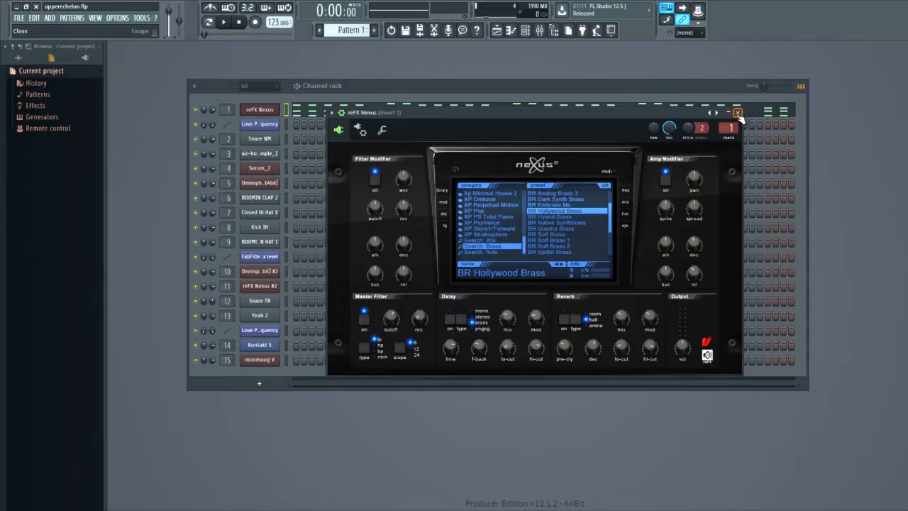
# - Close the Nexus window, then play and stop the brass pattern preview
pyautogui.click(737, 113)
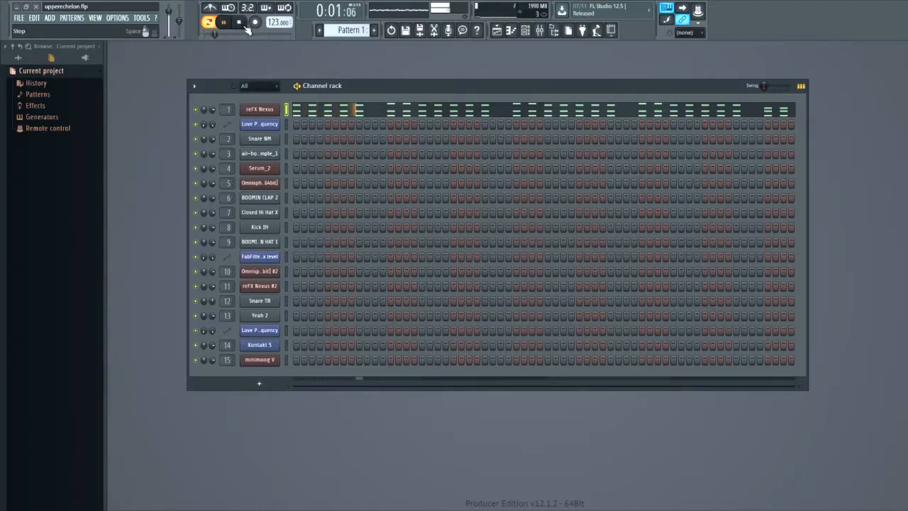
pyautogui.click(224, 22)
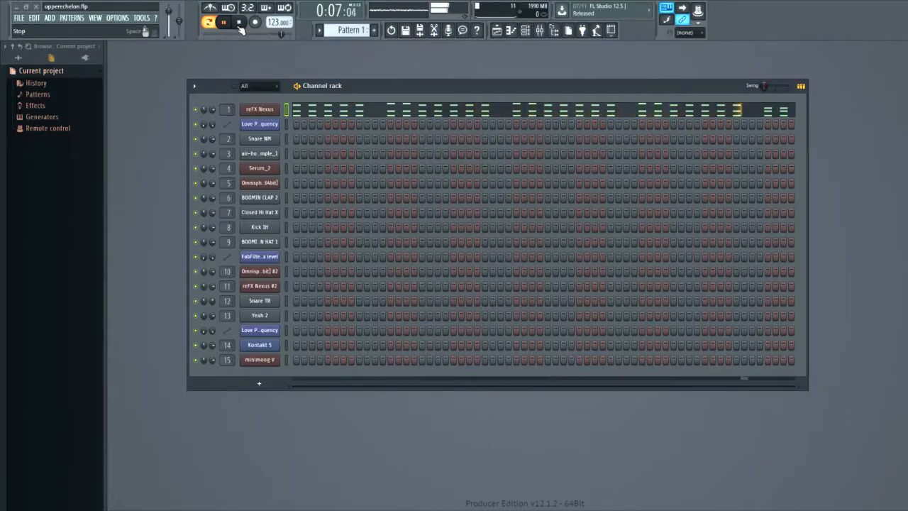
pyautogui.click(239, 22)
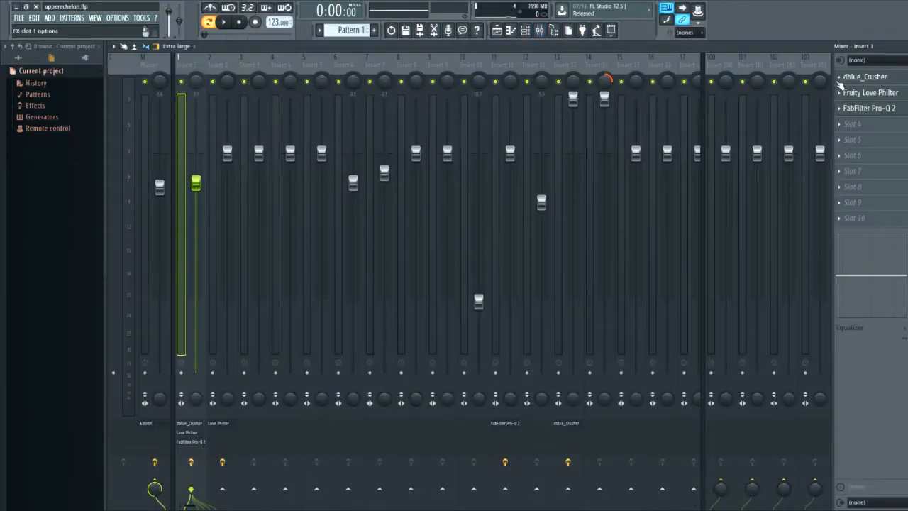
pyautogui.click(865, 77)
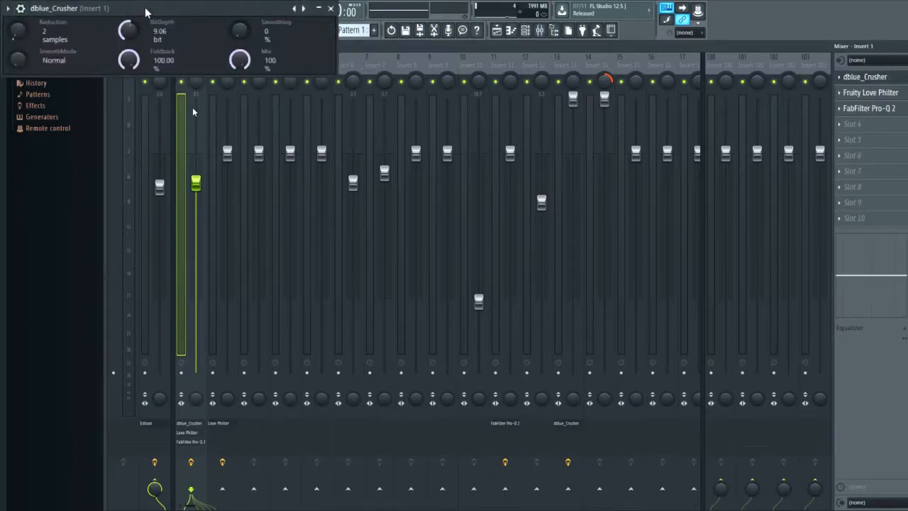
pyautogui.moveTo(214, 134)
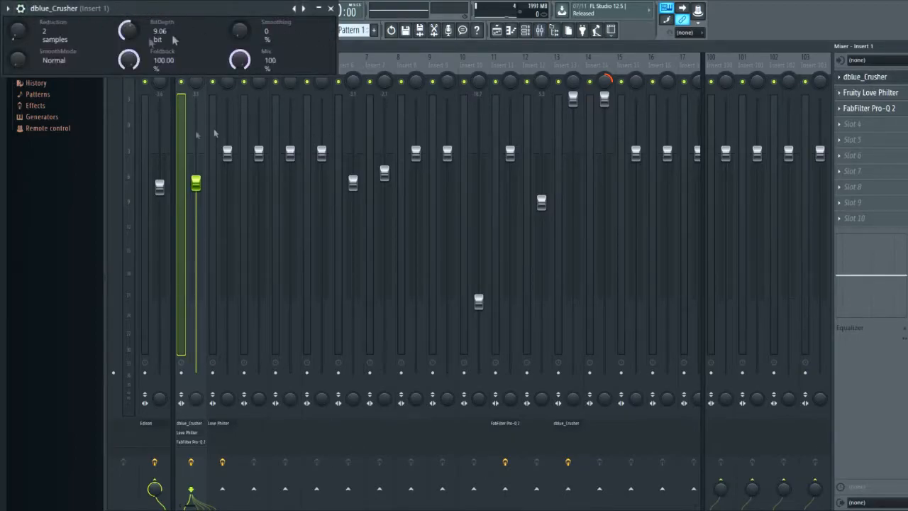
pyautogui.moveTo(191, 137)
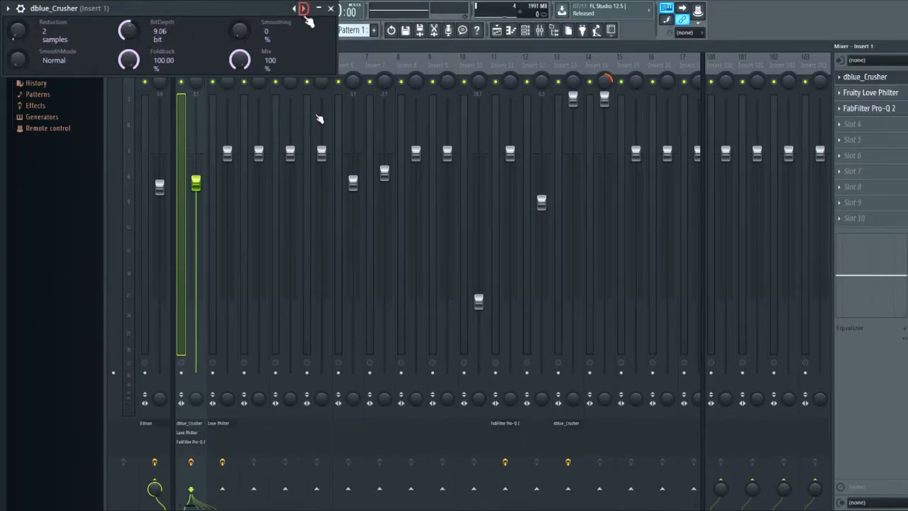
pyautogui.click(330, 8)
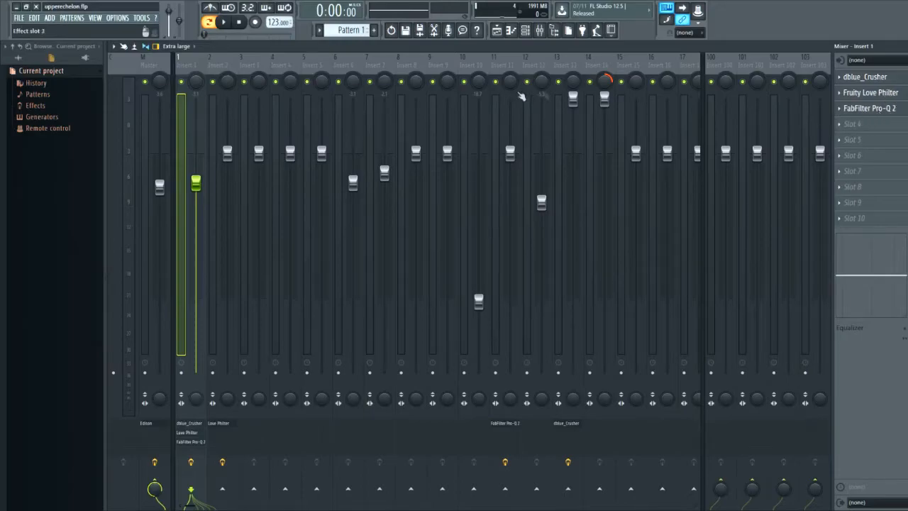
pyautogui.click(869, 107)
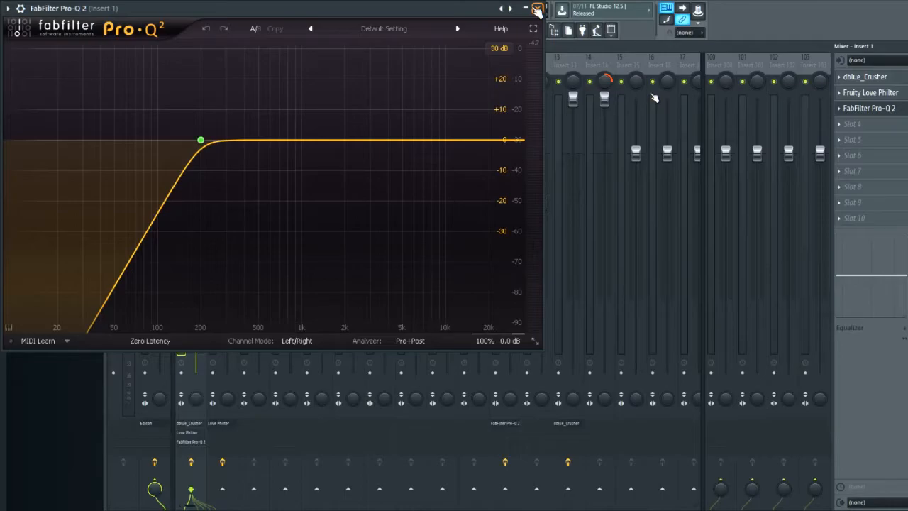
pyautogui.moveTo(656, 99)
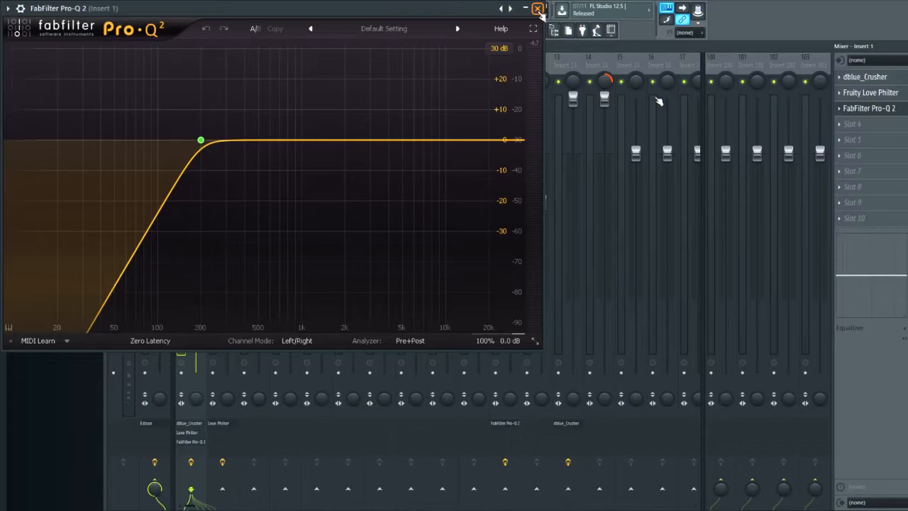
pyautogui.click(537, 7)
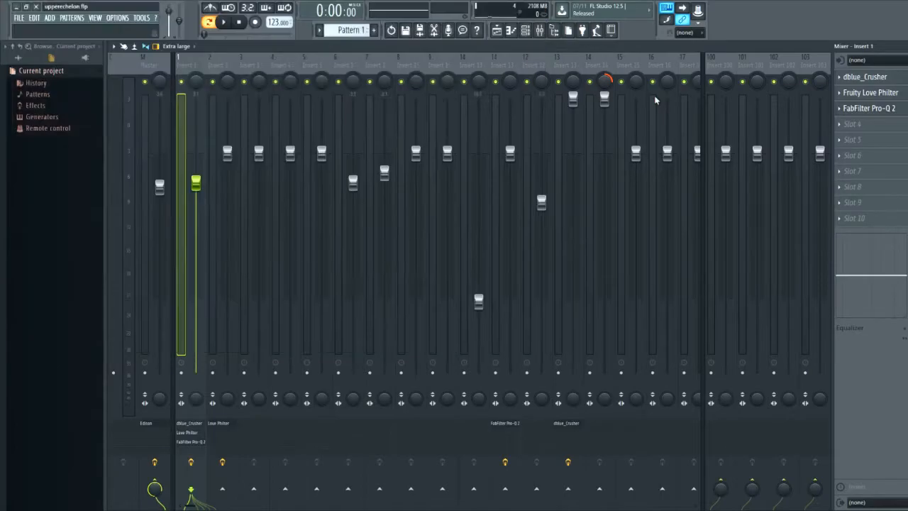
# - Open the Fruity Love Philter effect on mixer insert 1
pyautogui.click(869, 92)
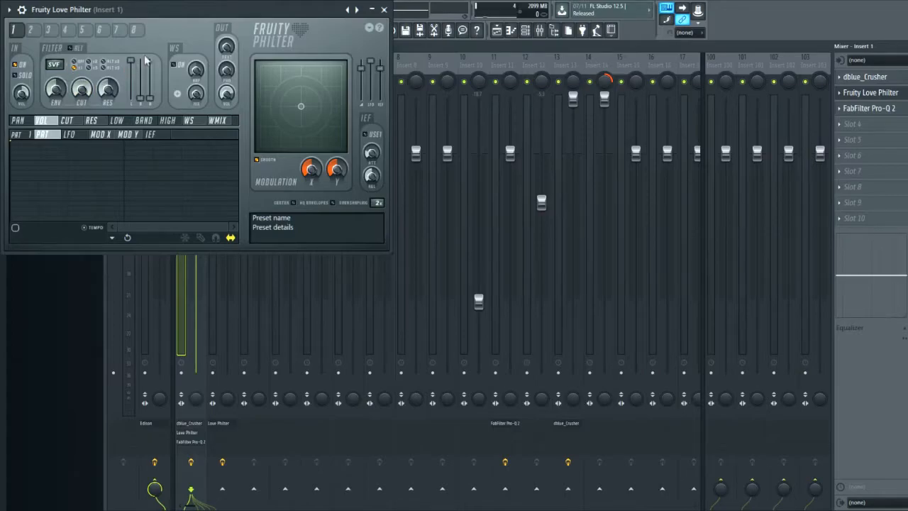
pyautogui.moveTo(153, 32)
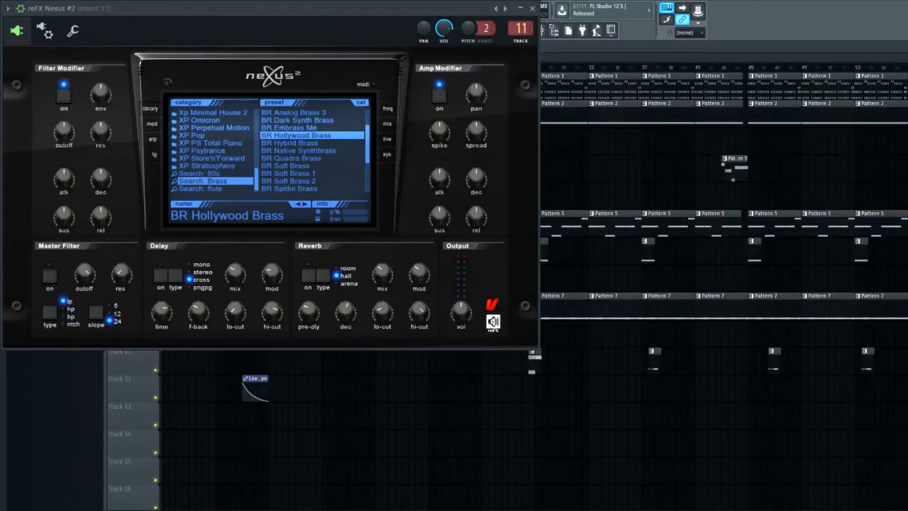
# - Show the channel rack, switch to Pattern 6, and select the Omnisphere channel
pyautogui.click(532, 8)
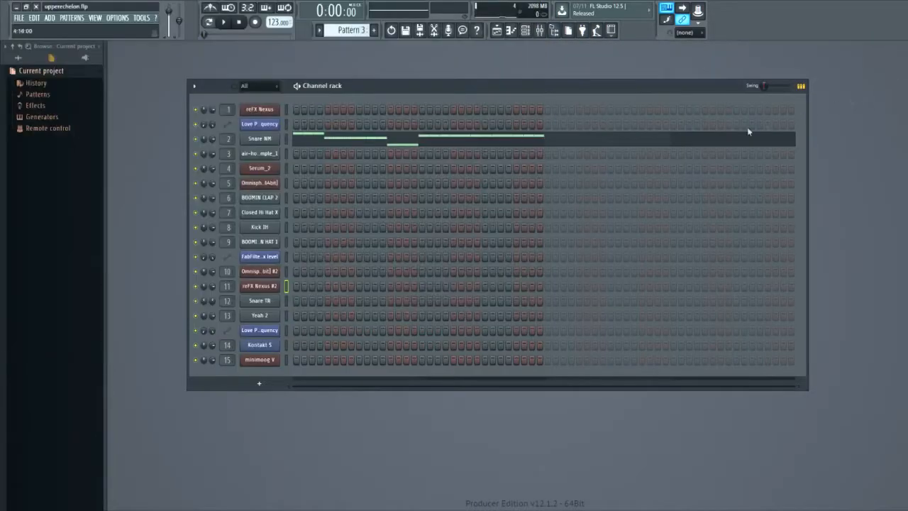
pyautogui.click(373, 30)
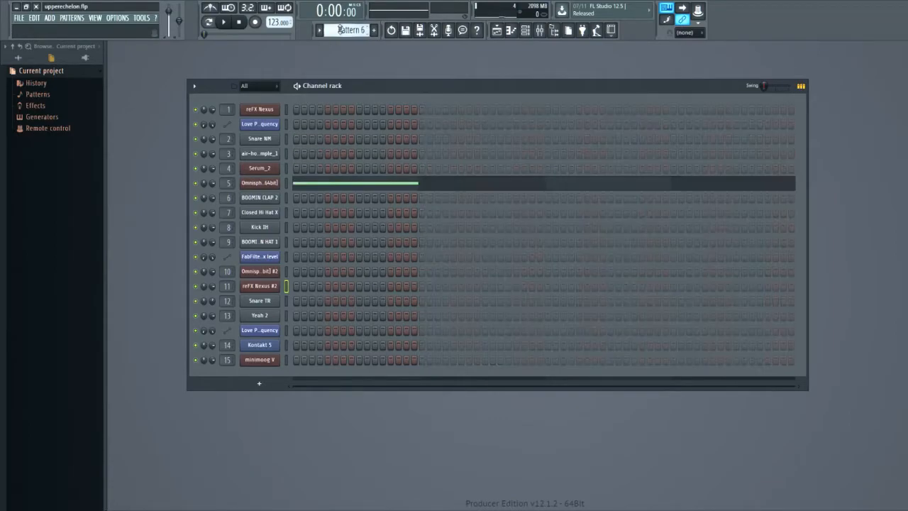
pyautogui.click(347, 29)
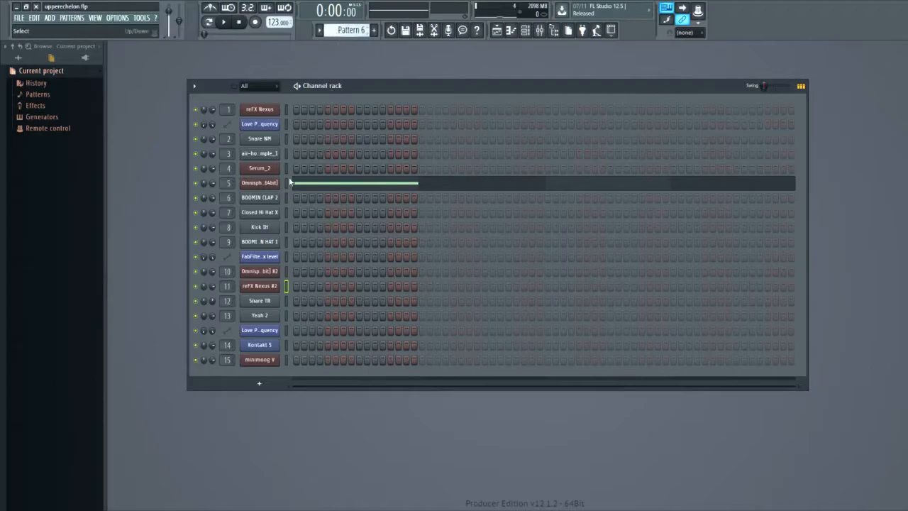
pyautogui.click(259, 182)
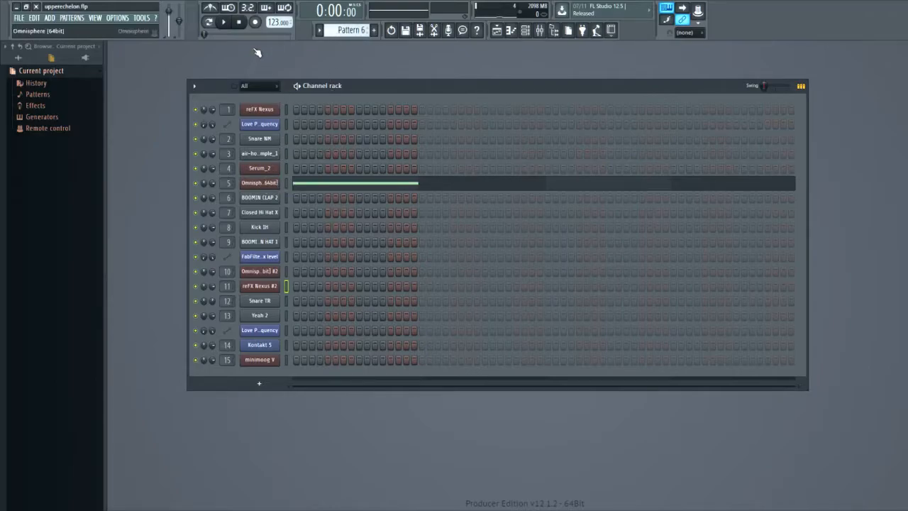
pyautogui.moveTo(280, 190)
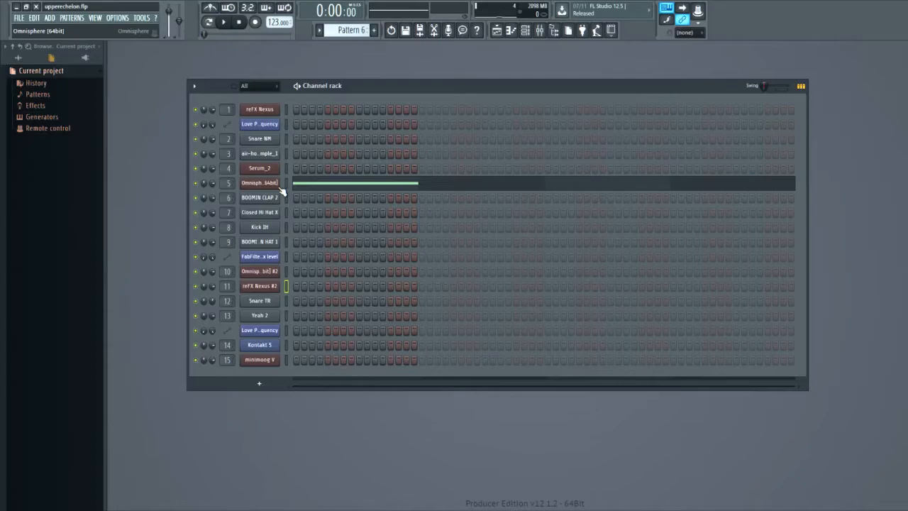
# - Open the Omnisphere instrument window, then close it
pyautogui.click(259, 182)
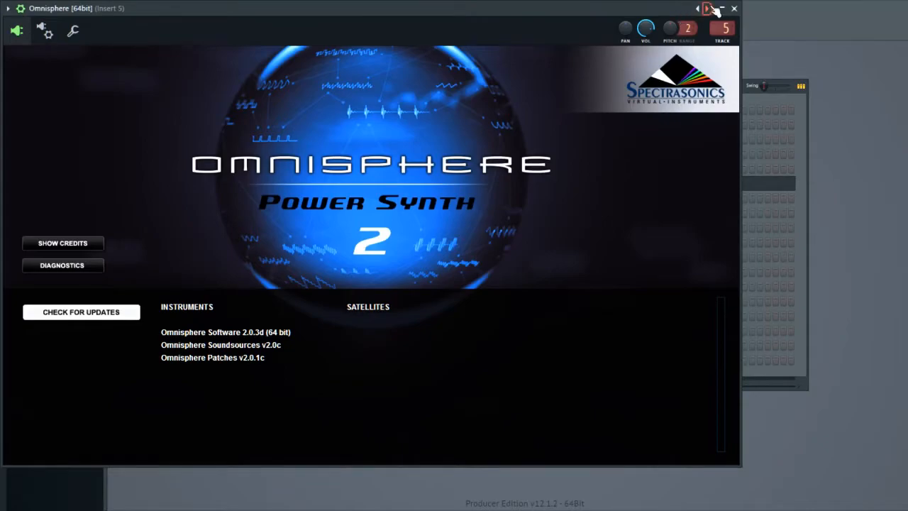
pyautogui.click(734, 8)
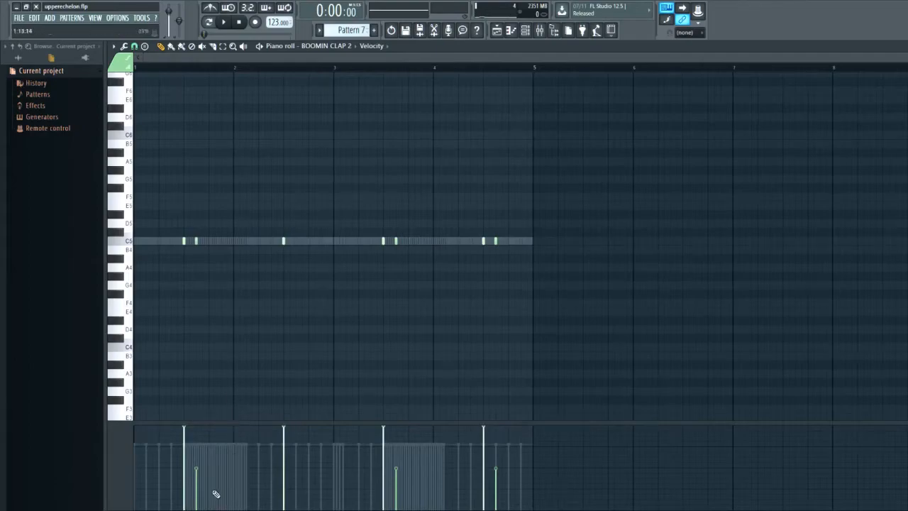
pyautogui.moveTo(313, 271)
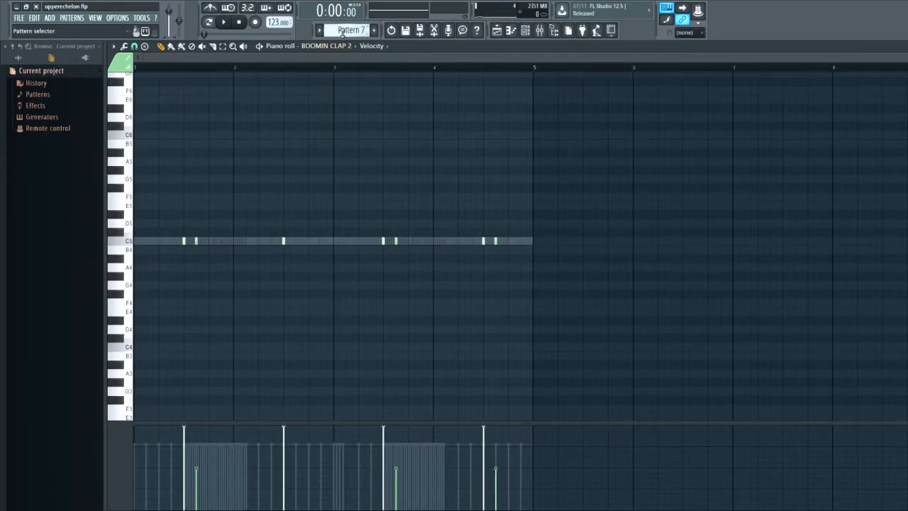
# - Switch the pattern selector to Pattern 3 with the Snare NM roll
pyautogui.click(319, 29)
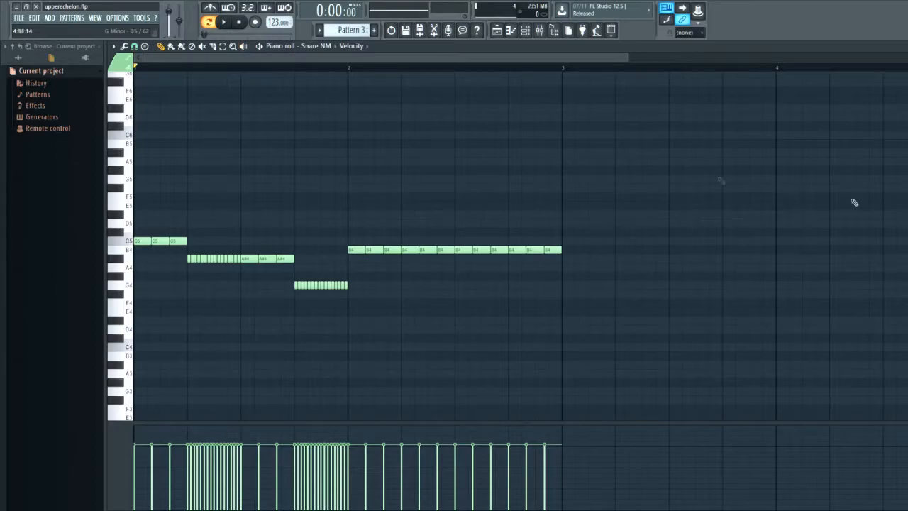
# - Audition the Pattern 3 Snare NM roll by playing and stopping it twice
pyautogui.click(224, 22)
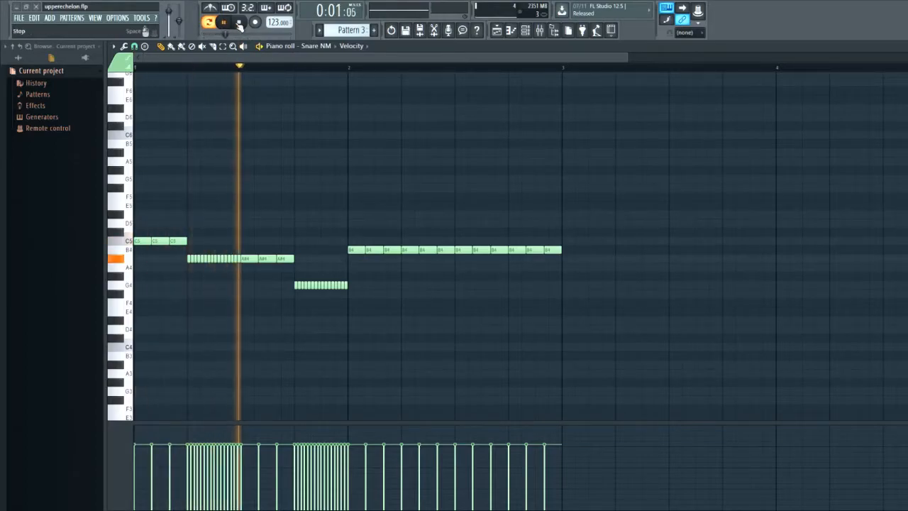
pyautogui.click(223, 22)
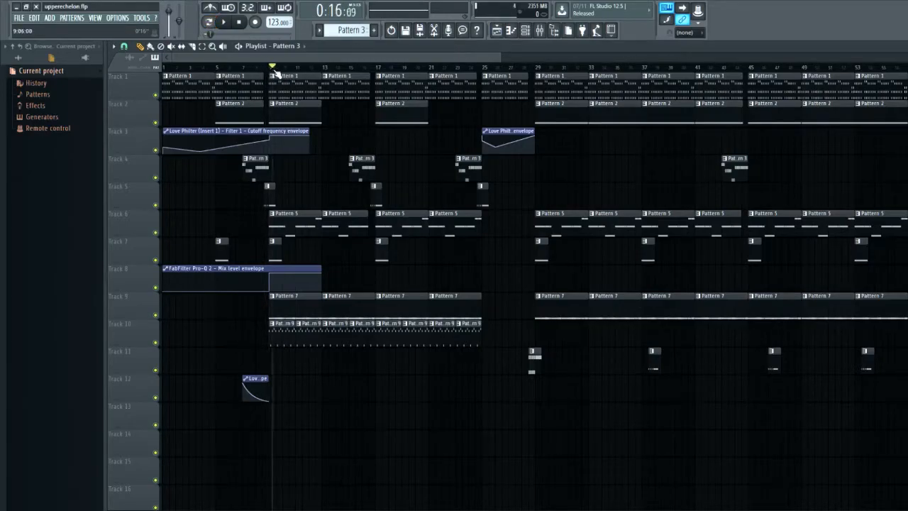
pyautogui.moveTo(112, 44)
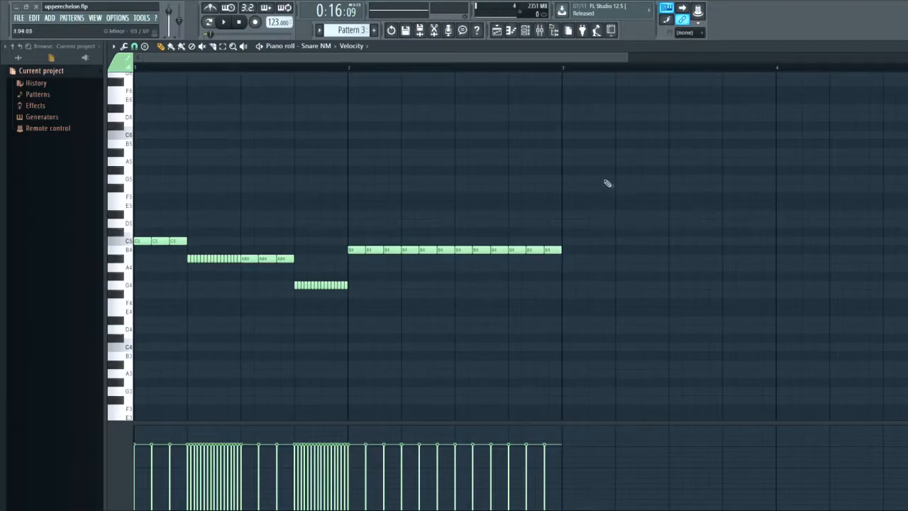
pyautogui.click(223, 22)
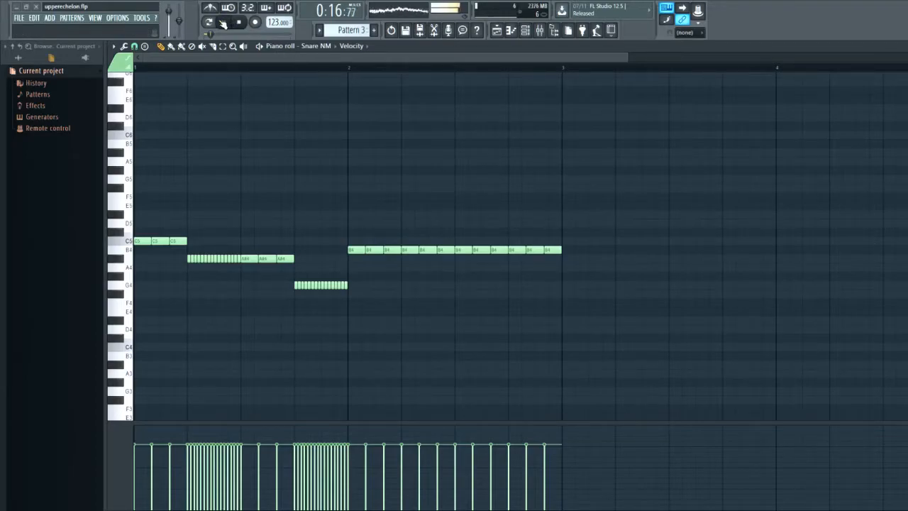
pyautogui.click(208, 22)
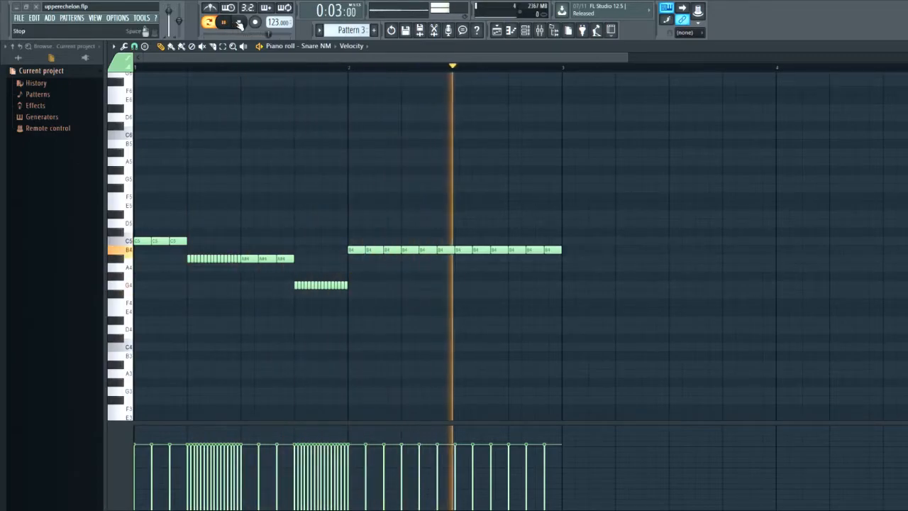
pyautogui.click(223, 22)
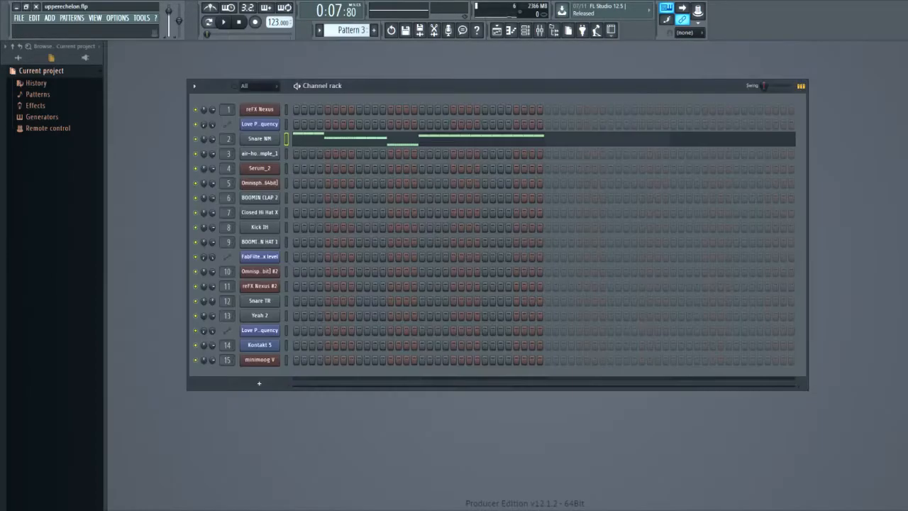
# - Move to the air-horn pattern and open, then close, the air-horn sample settings
pyautogui.click(351, 30)
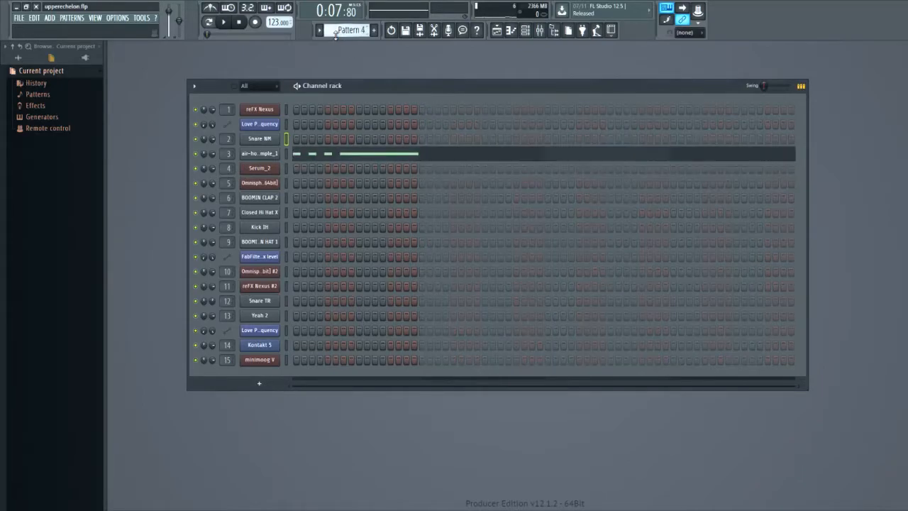
pyautogui.click(259, 153)
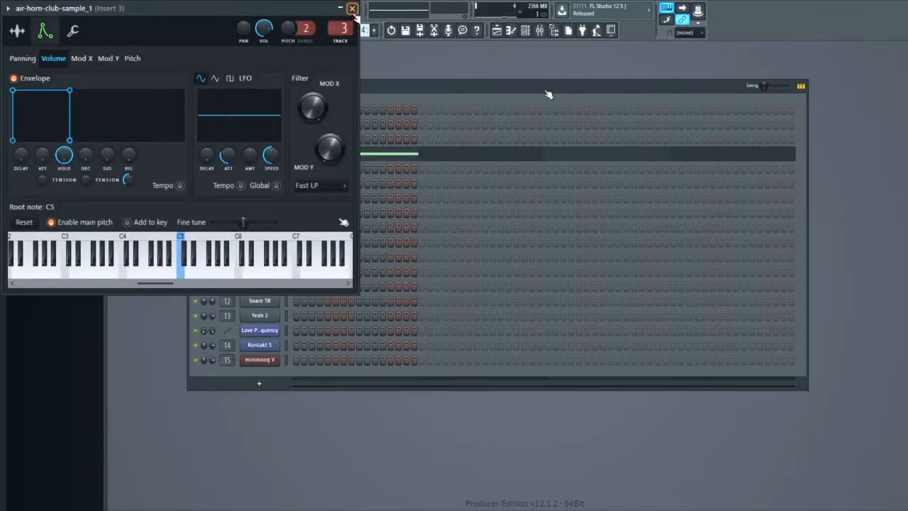
pyautogui.click(352, 8)
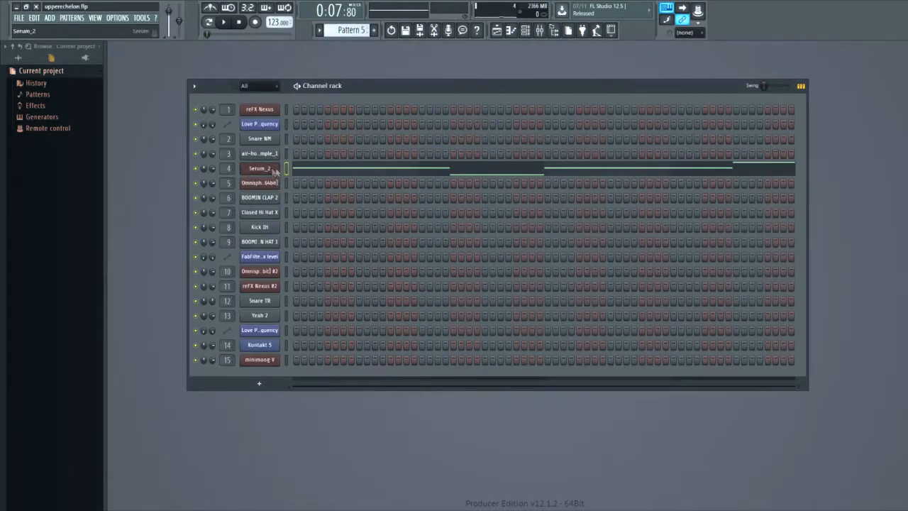
# - Open and close Serum_2, play and stop Pattern 5, then select Pattern 6
pyautogui.doubleClick(258, 168)
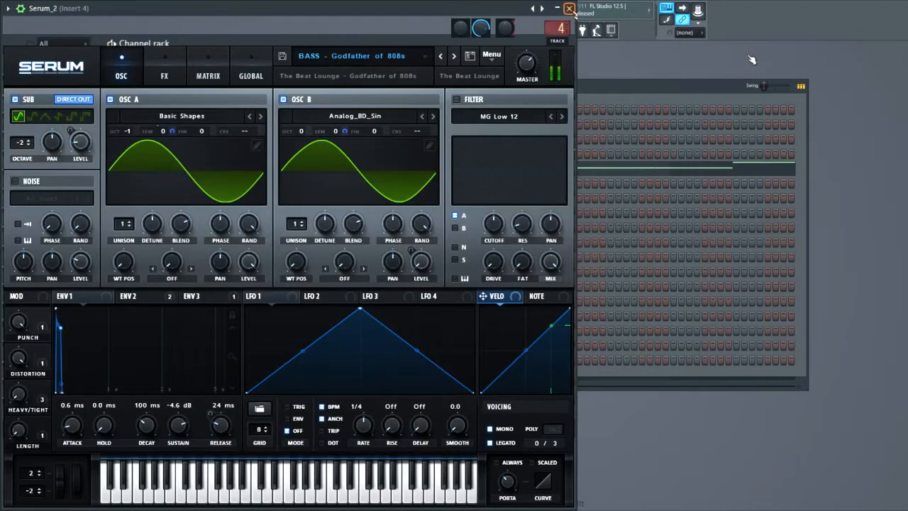
pyautogui.click(569, 8)
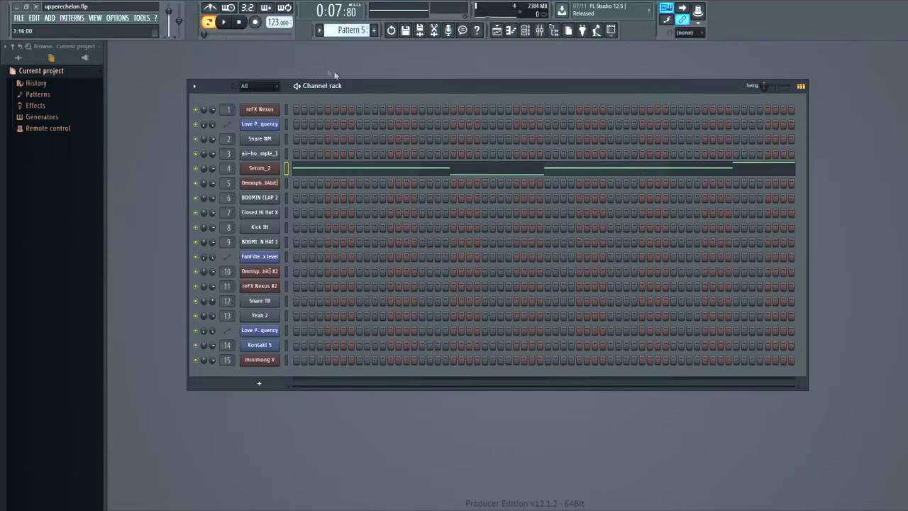
pyautogui.click(224, 22)
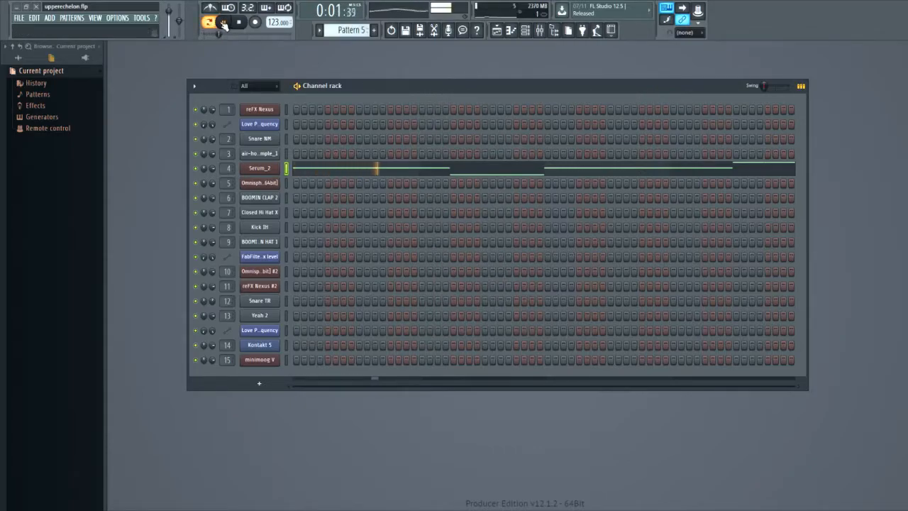
pyautogui.click(223, 22)
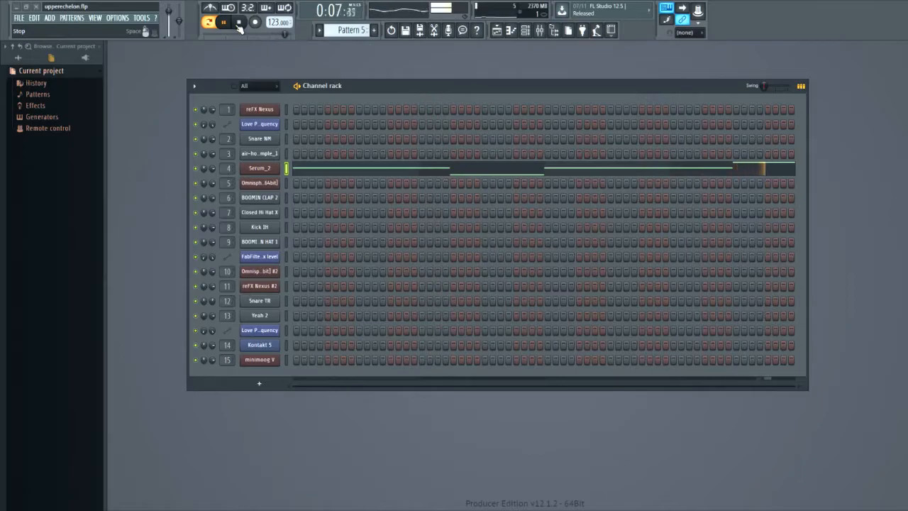
pyautogui.click(224, 21)
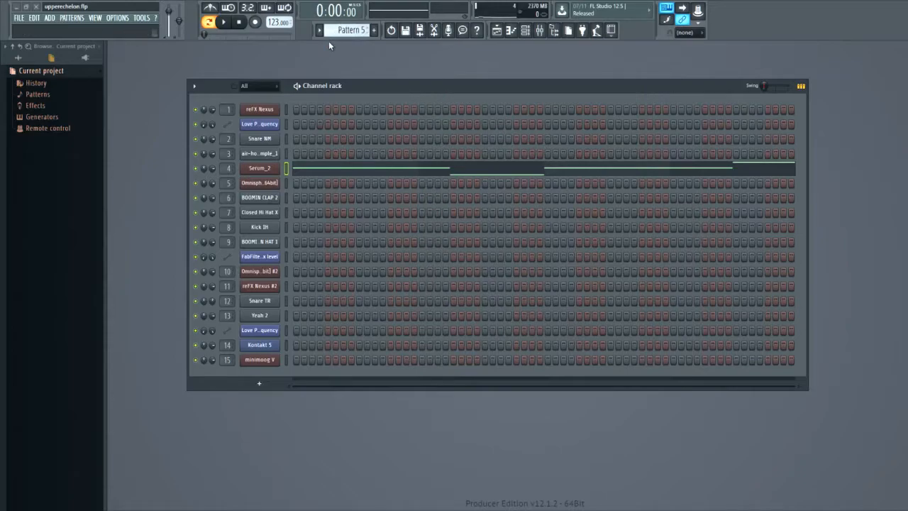
pyautogui.click(374, 27)
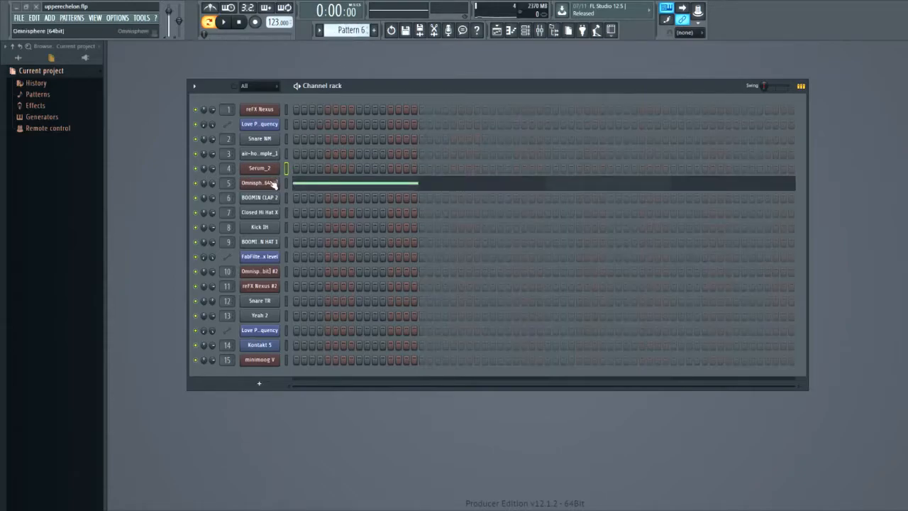
# - Change pattern, then play and stop the BOOMIN OPEN HAT pattern
pyautogui.click(351, 30)
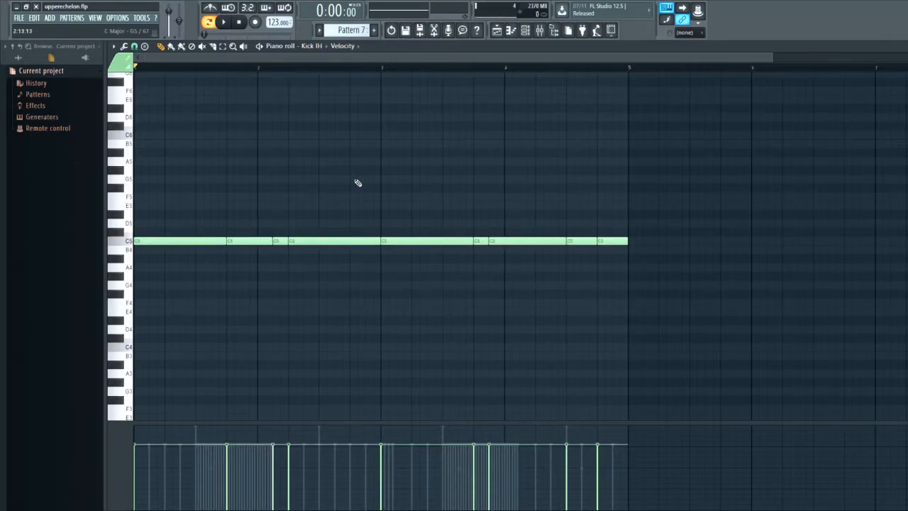
pyautogui.moveTo(897, 44)
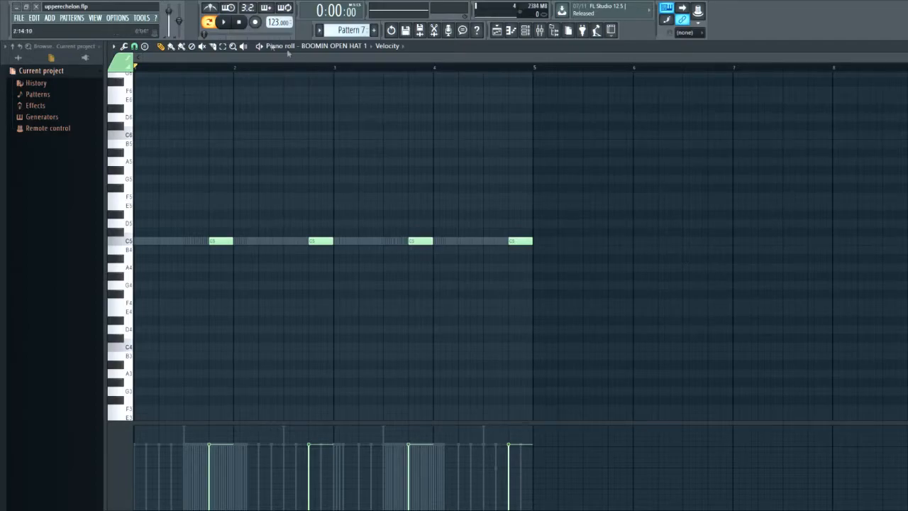
pyautogui.click(223, 22)
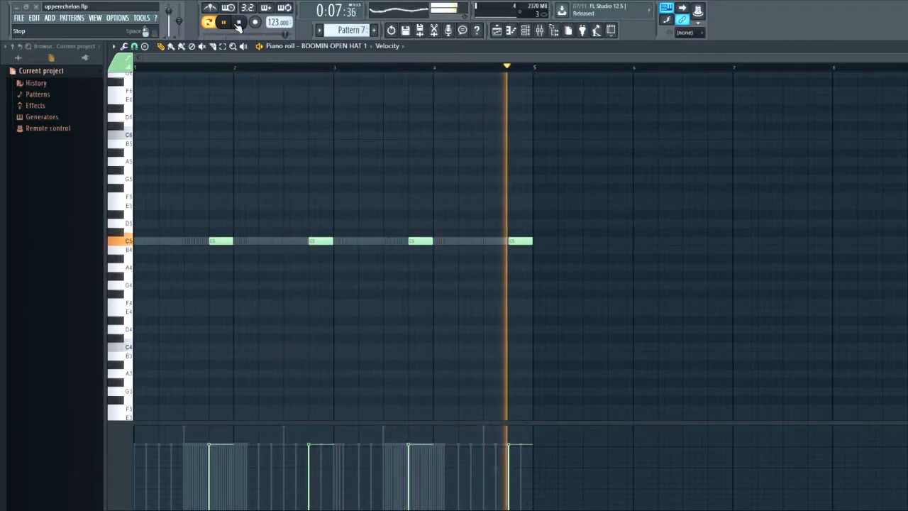
pyautogui.click(224, 22)
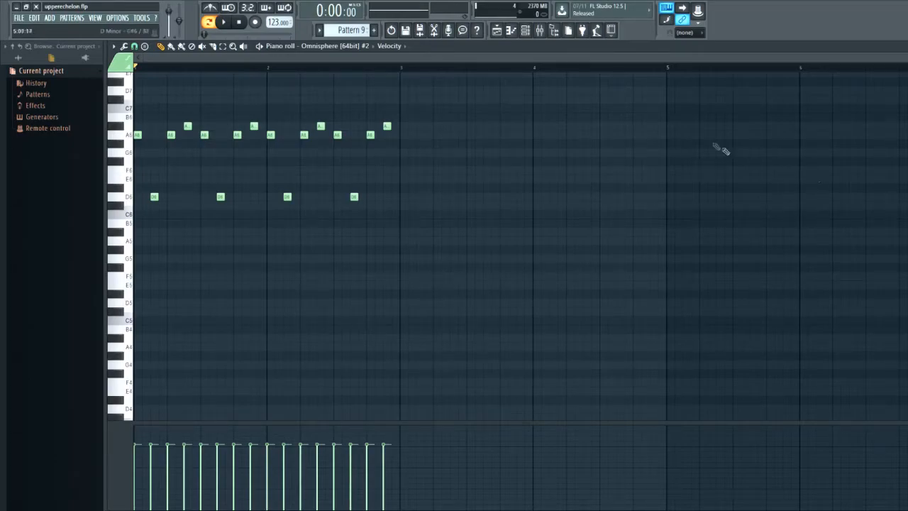
# - Play back the Pattern 9 Omnisphere #2 melody, then stop playback
pyautogui.click(223, 22)
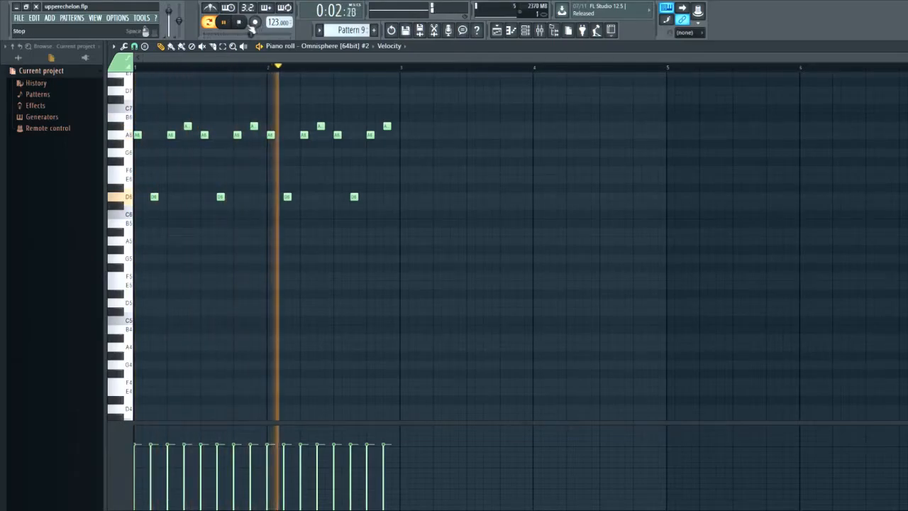
pyautogui.click(223, 22)
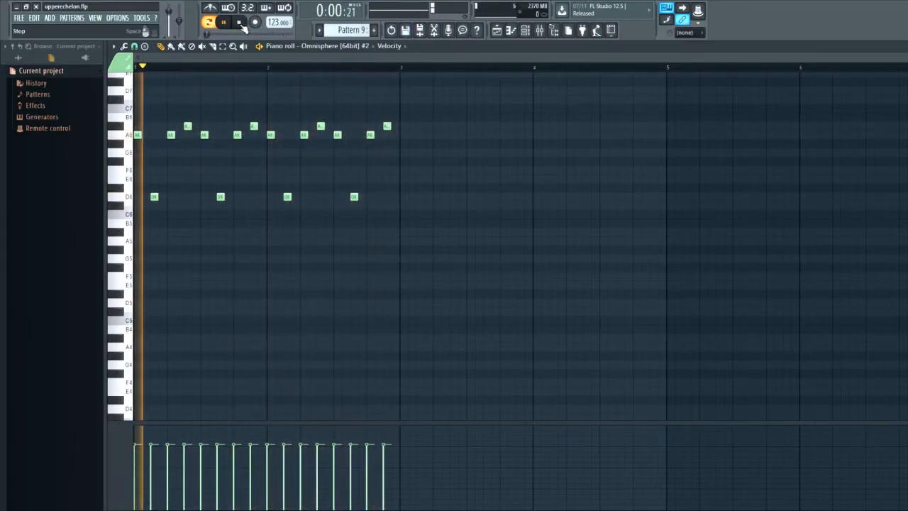
pyautogui.click(224, 21)
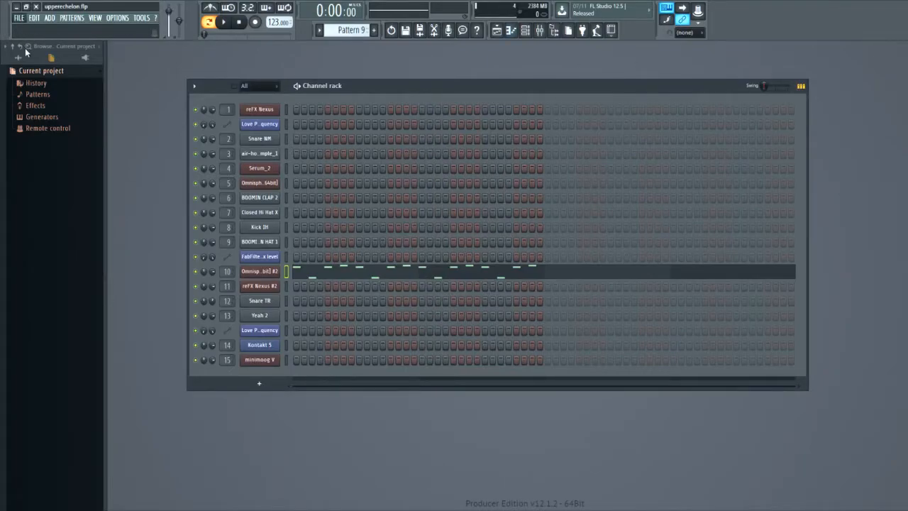
pyautogui.moveTo(110, 85)
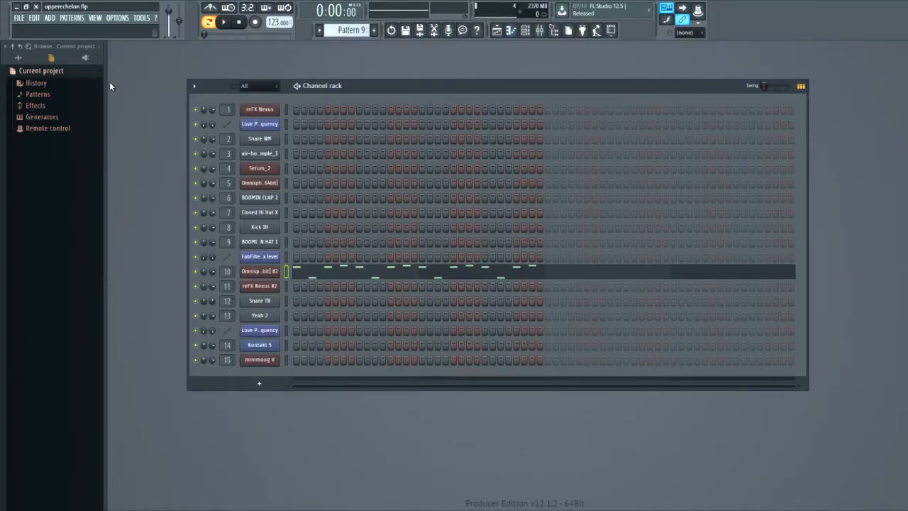
pyautogui.click(260, 241)
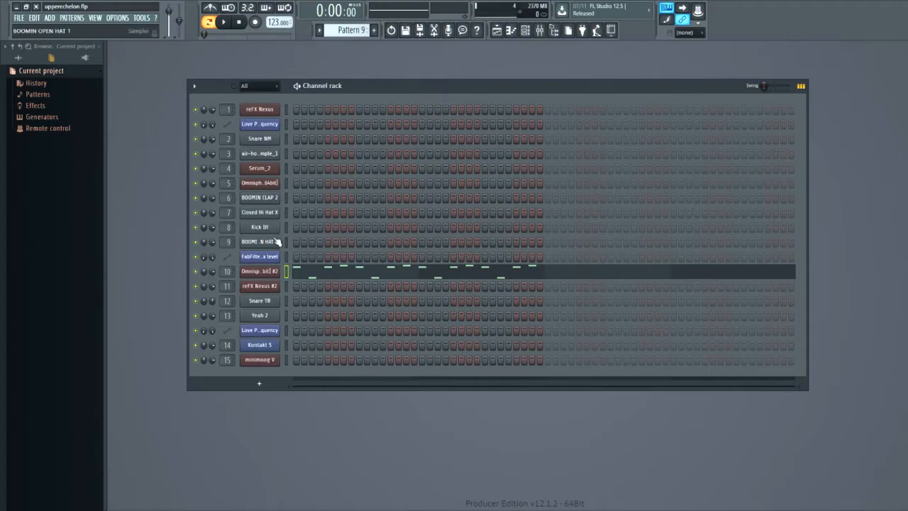
pyautogui.click(259, 271)
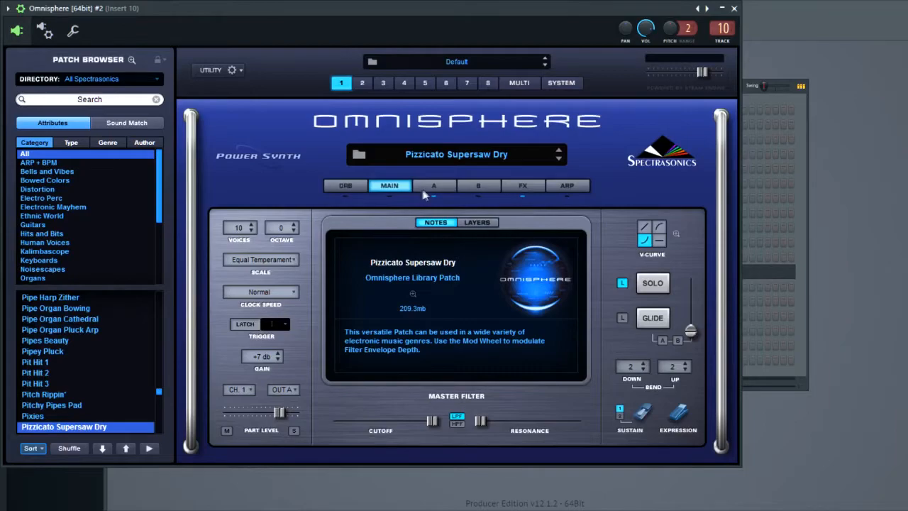
pyautogui.click(433, 185)
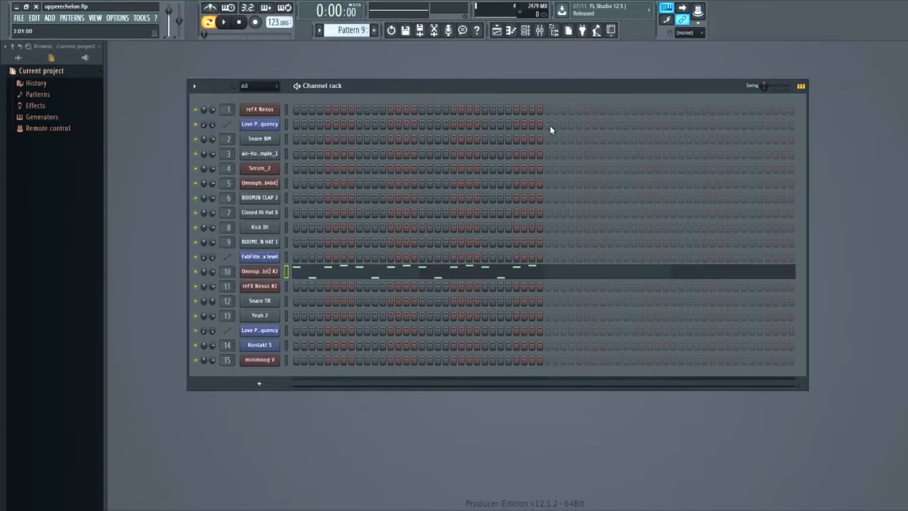
pyautogui.moveTo(376, 56)
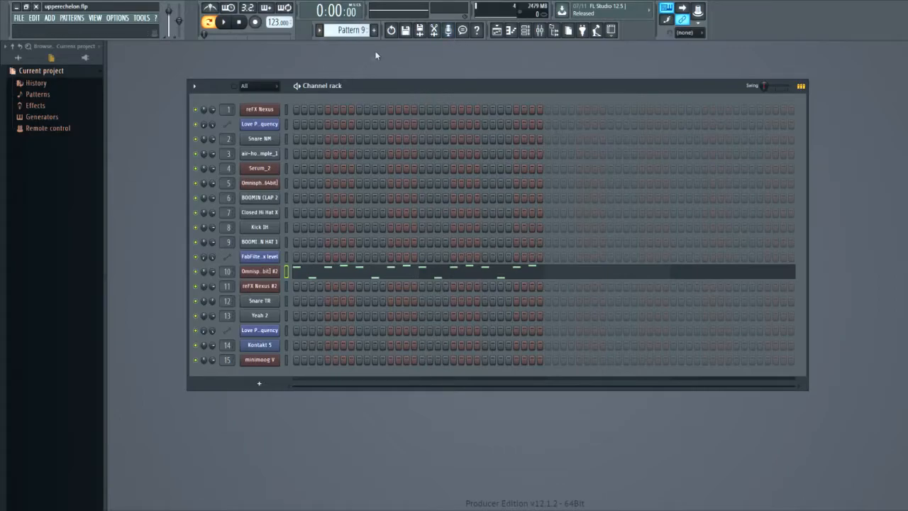
# - Step through Pattern 10 (Snare TR, Yeah 2) and Pattern 13 (minimoog V), then show the playlist
pyautogui.click(348, 30)
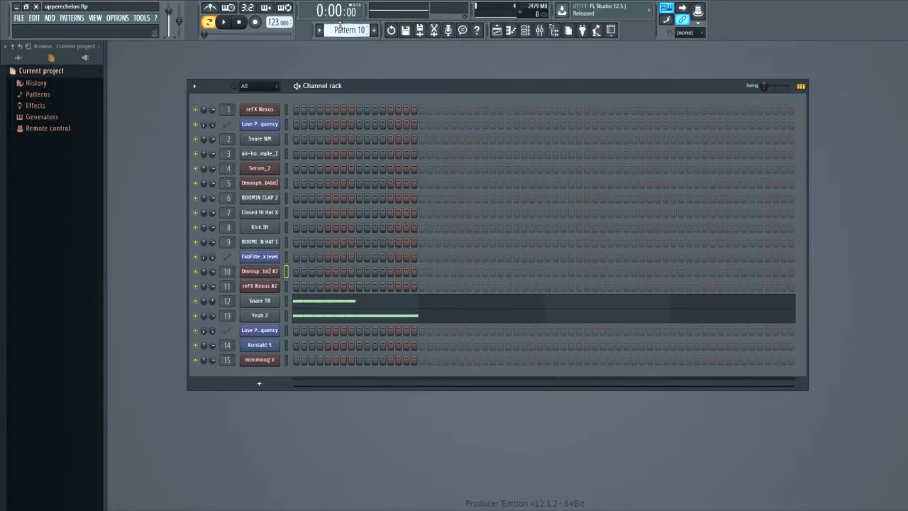
pyautogui.click(259, 300)
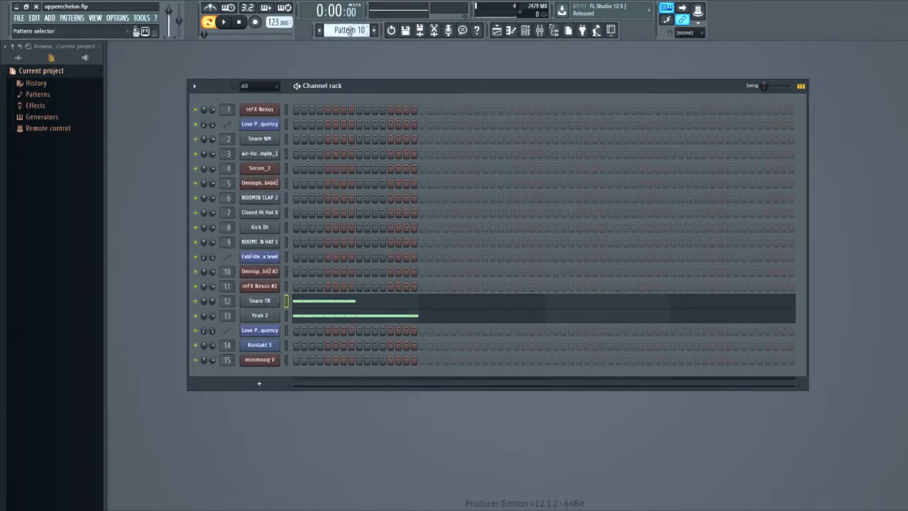
pyautogui.click(347, 30)
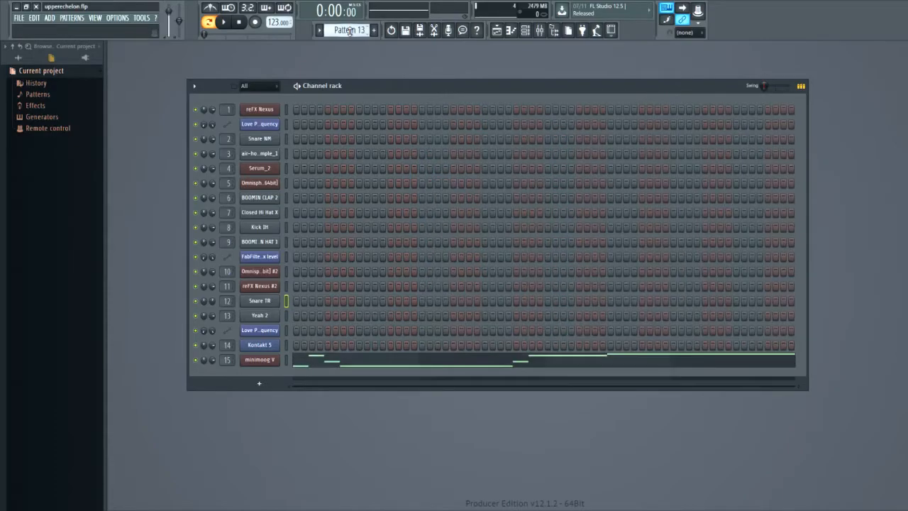
pyautogui.click(318, 30)
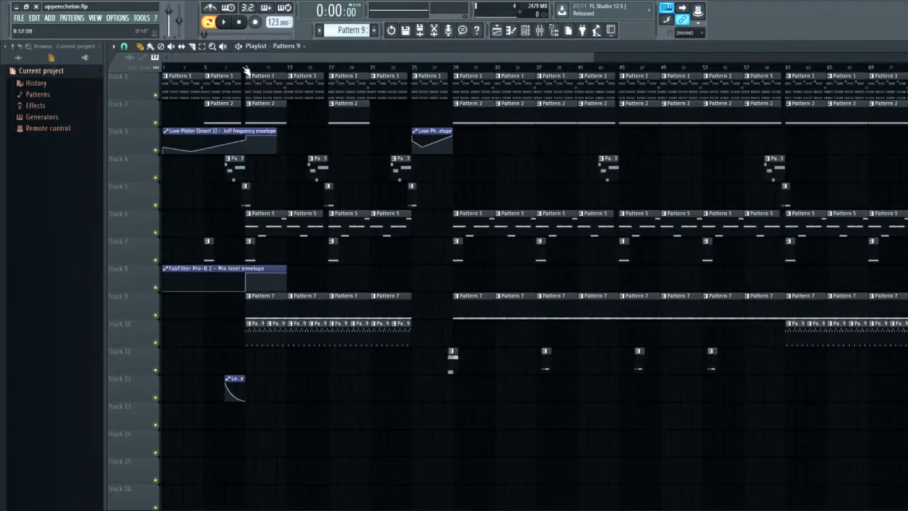
pyautogui.click(223, 22)
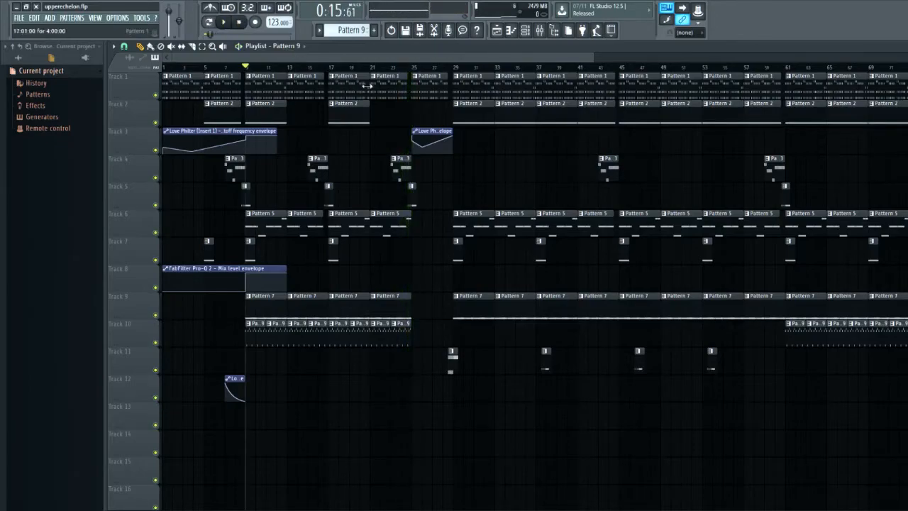
pyautogui.click(486, 105)
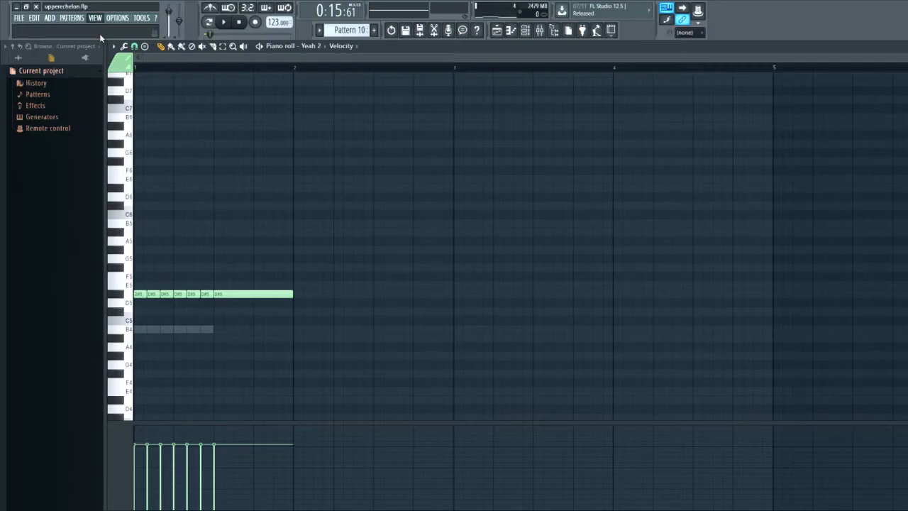
pyautogui.moveTo(117, 44)
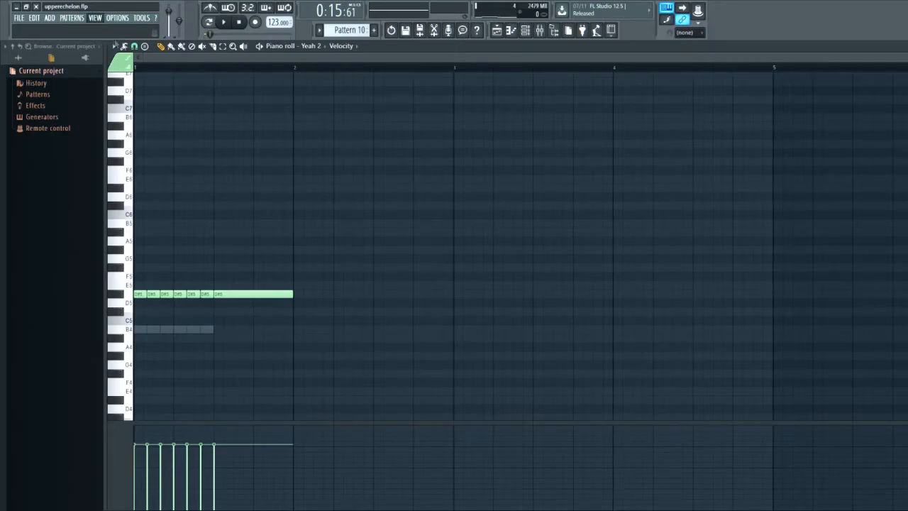
pyautogui.moveTo(208, 22)
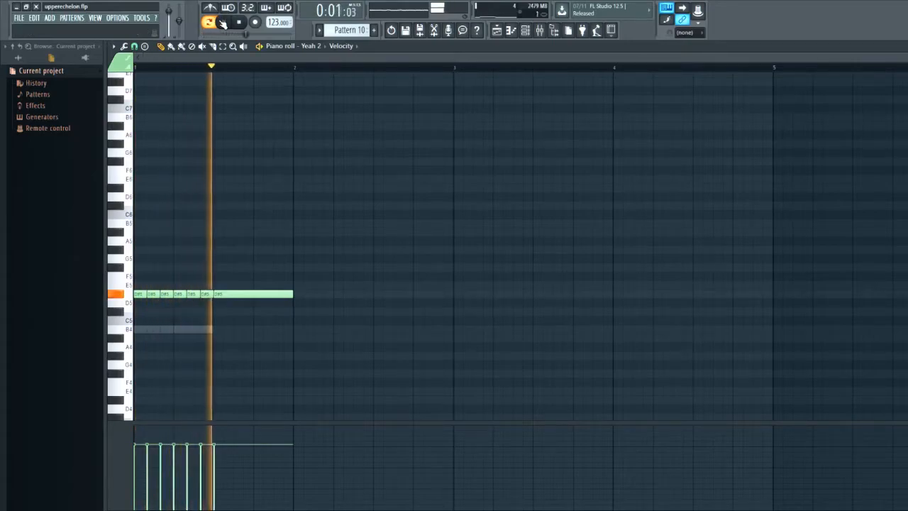
# - Stop the first Yeah 2 chant roll, then play and stop the shorter Pattern 11 roll
pyautogui.click(238, 22)
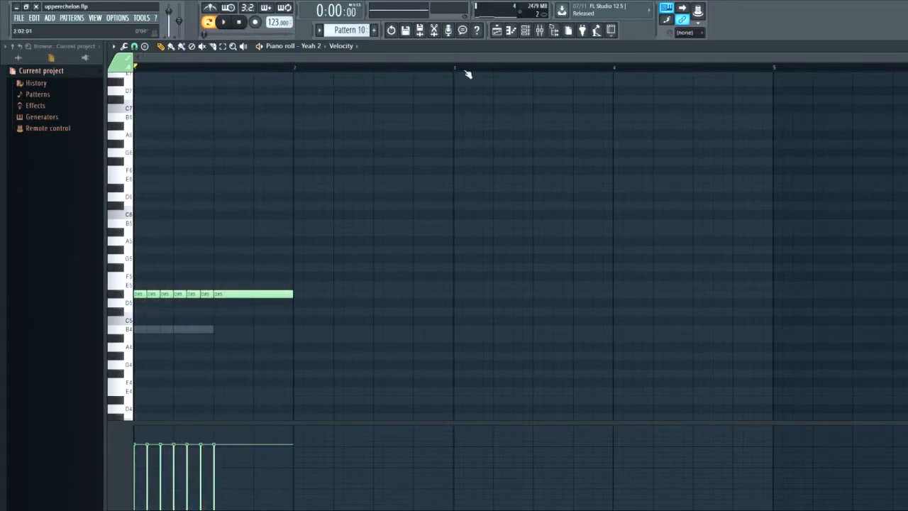
pyautogui.click(373, 30)
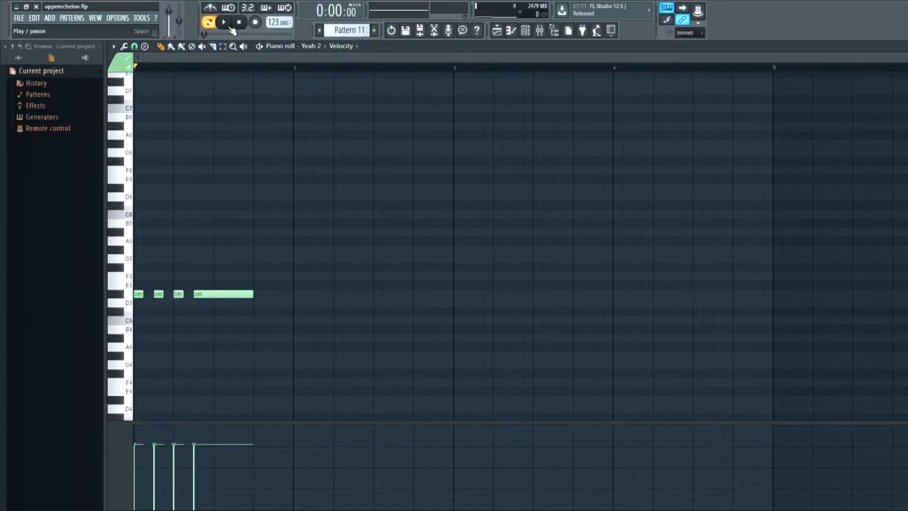
pyautogui.click(222, 22)
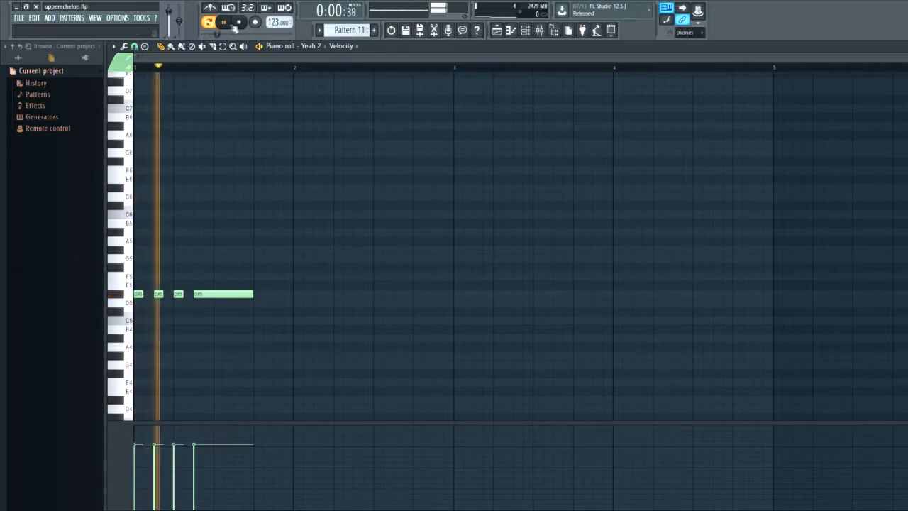
pyautogui.click(223, 22)
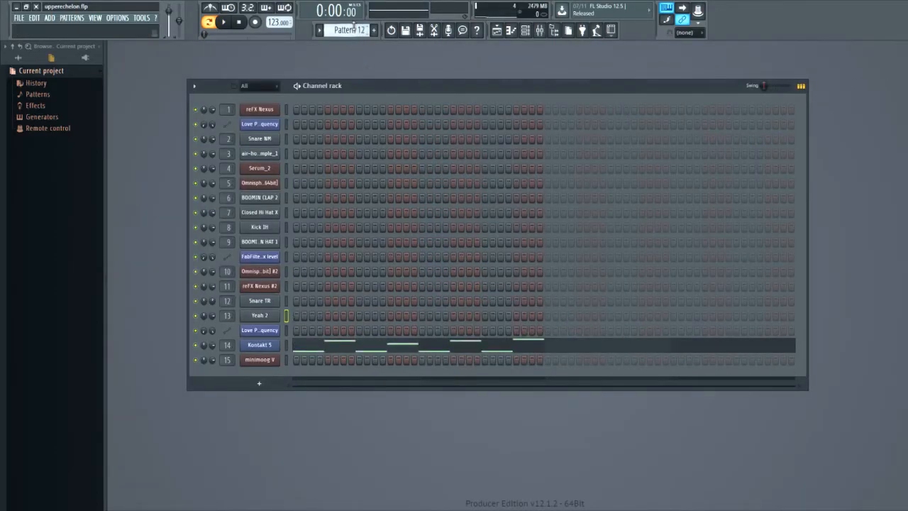
# - Step to the Pattern 13 minimoog V line, then switch back to Pattern 12
pyautogui.click(348, 30)
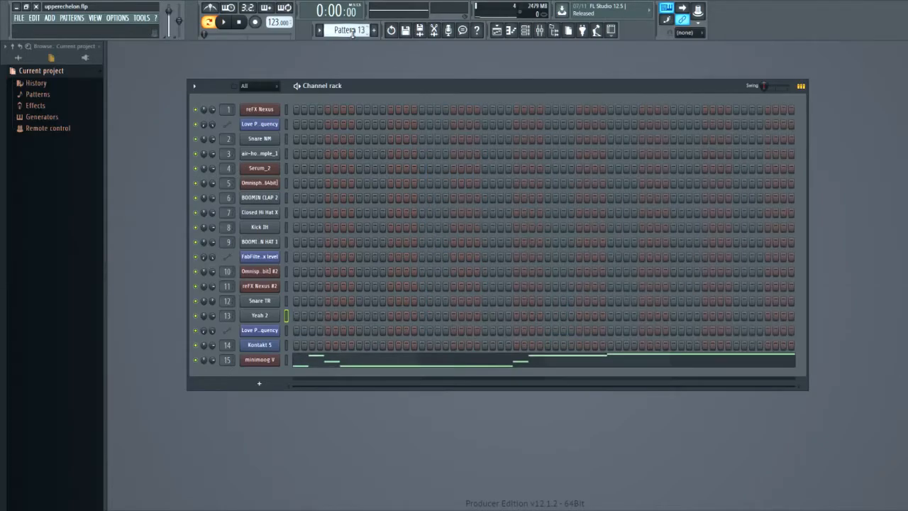
pyautogui.click(348, 30)
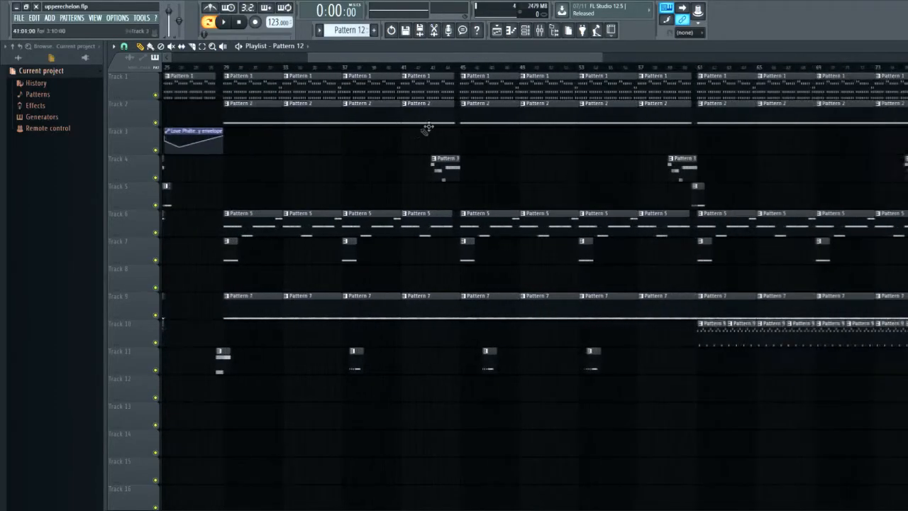
# - Scroll through the song arrangement during playback, then make Pattern 8 the current pattern
pyautogui.hscroll(3)
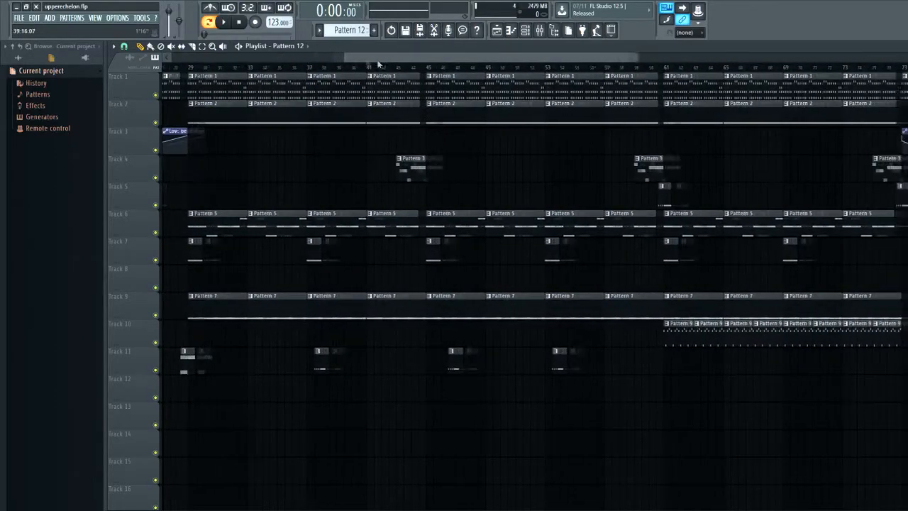
pyautogui.hscroll(3)
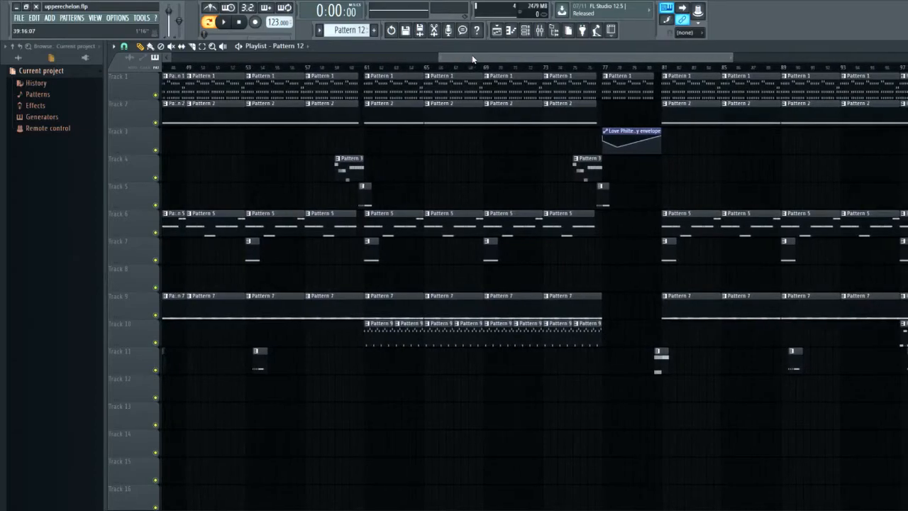
pyautogui.hscroll(-3)
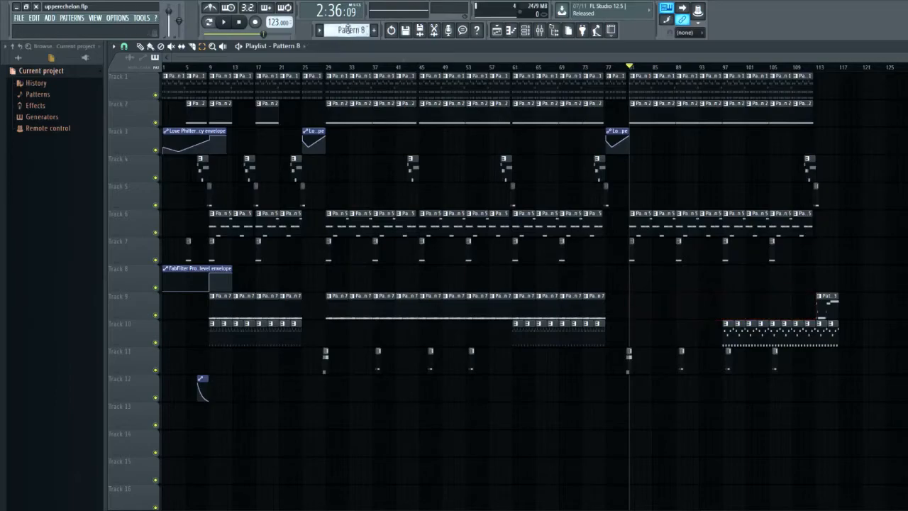
pyautogui.click(524, 30)
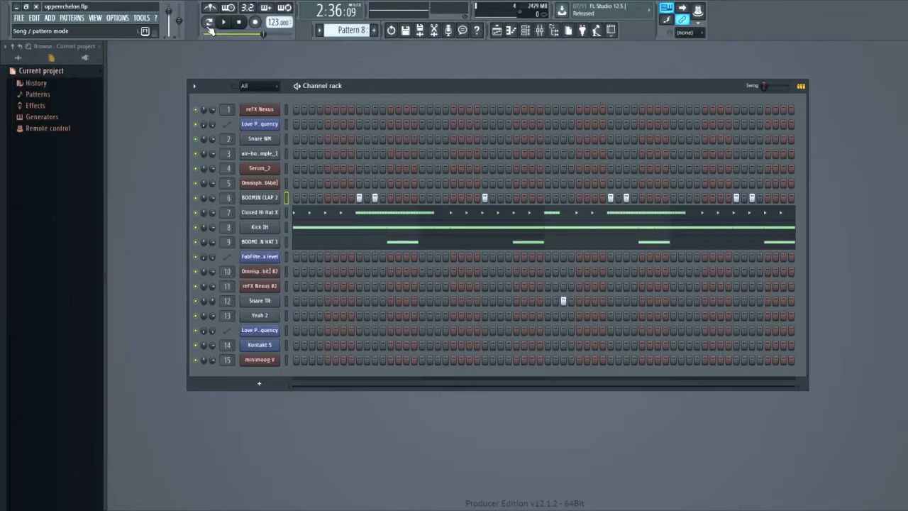
# - Play and stop the Pattern 8 drum variation, then close the BOOMIN CLAP 2 note editor
pyautogui.click(208, 22)
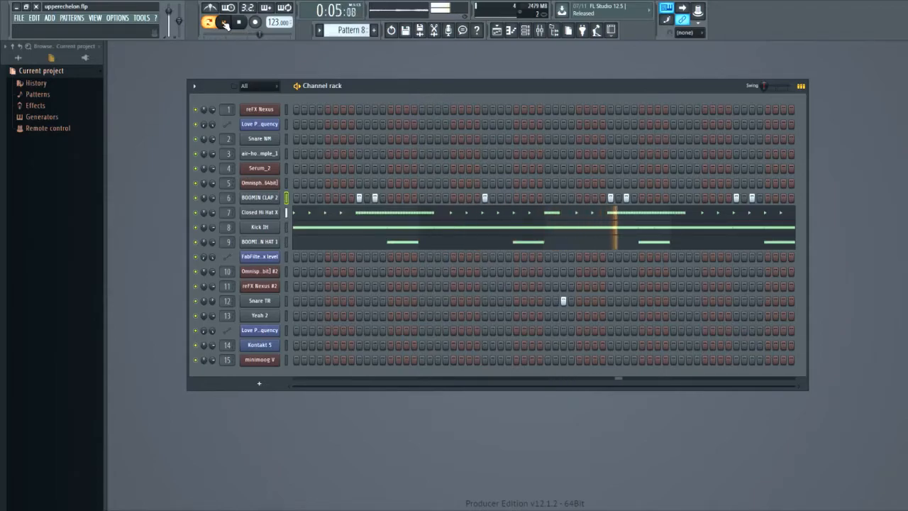
pyautogui.click(208, 22)
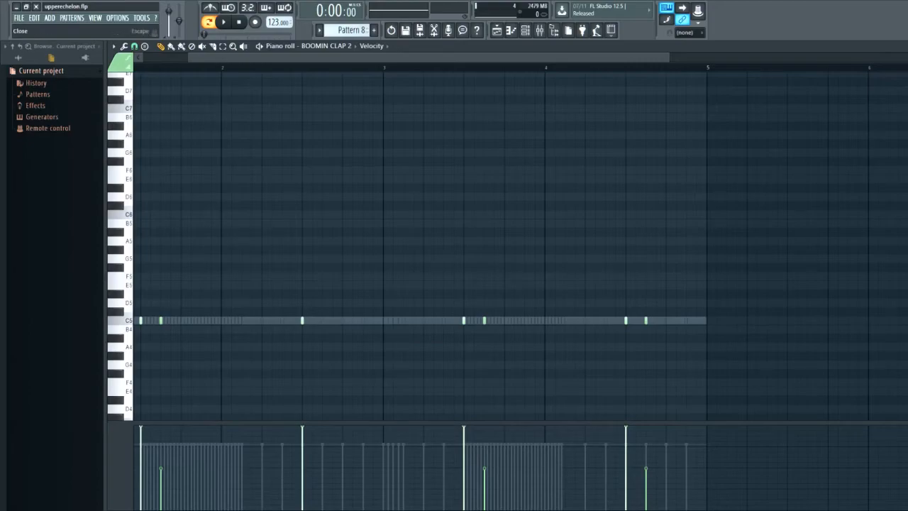
pyautogui.click(375, 27)
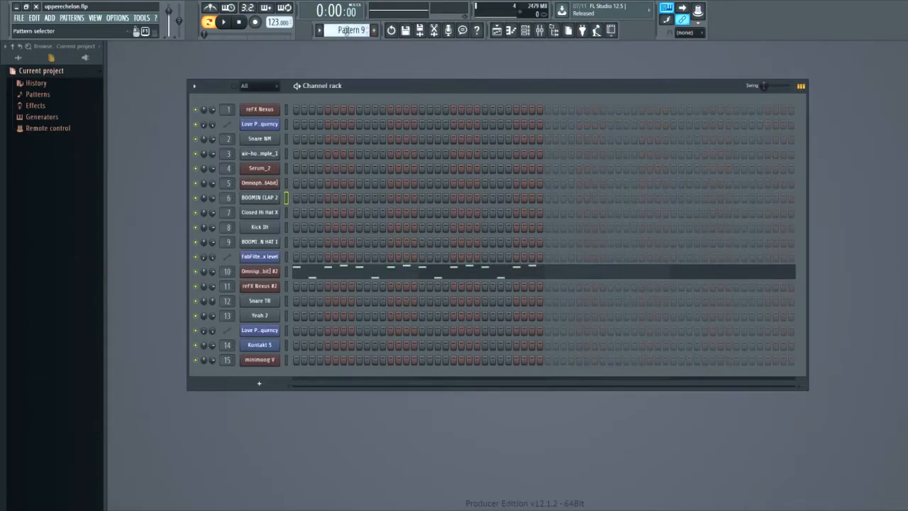
# - Bring up the reFX Nexus #2 window showing the BR Hollywood Brass preset
pyautogui.click(374, 30)
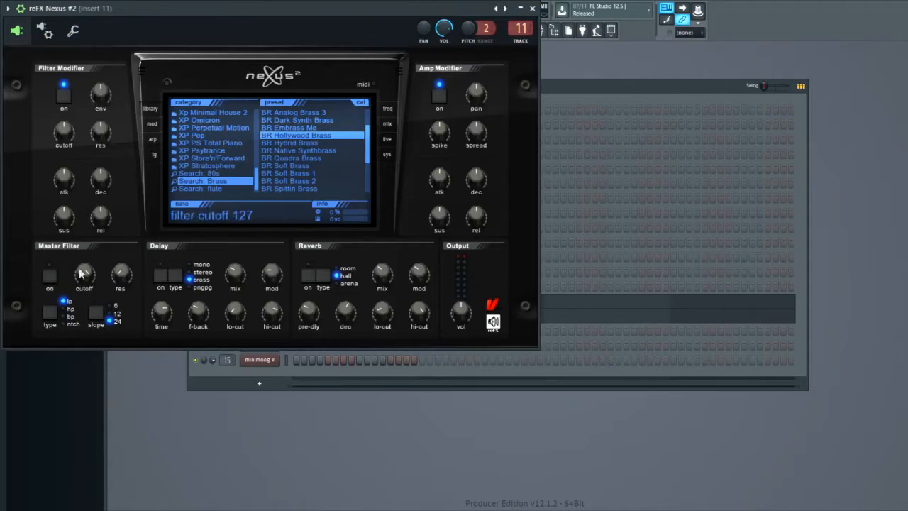
pyautogui.moveTo(438, 179)
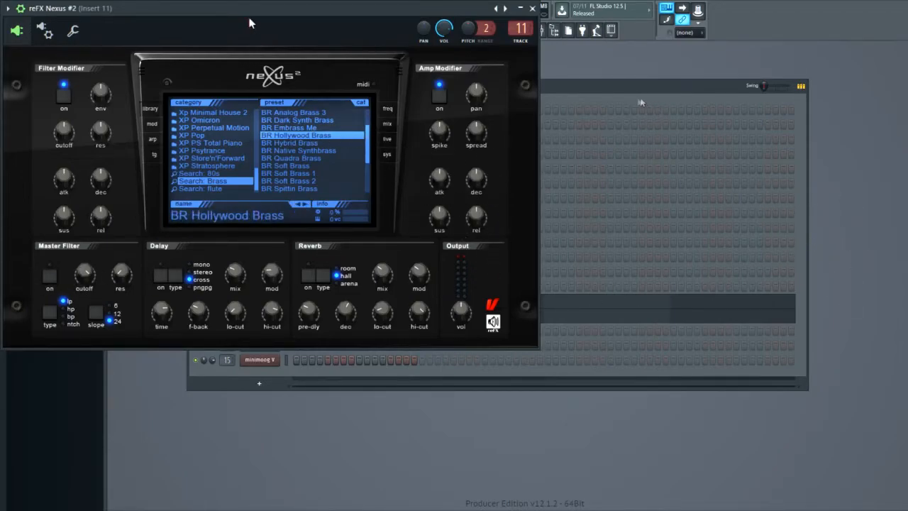
pyautogui.moveTo(300, 20)
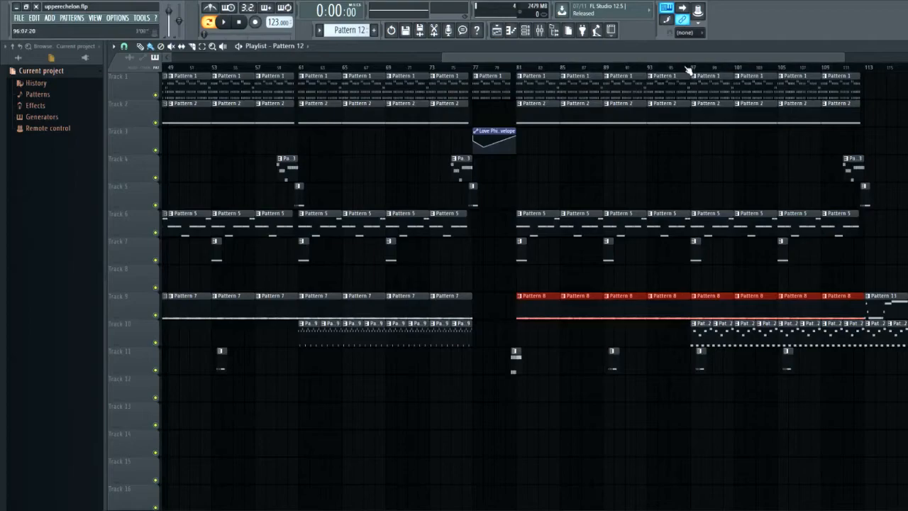
pyautogui.moveTo(694, 71)
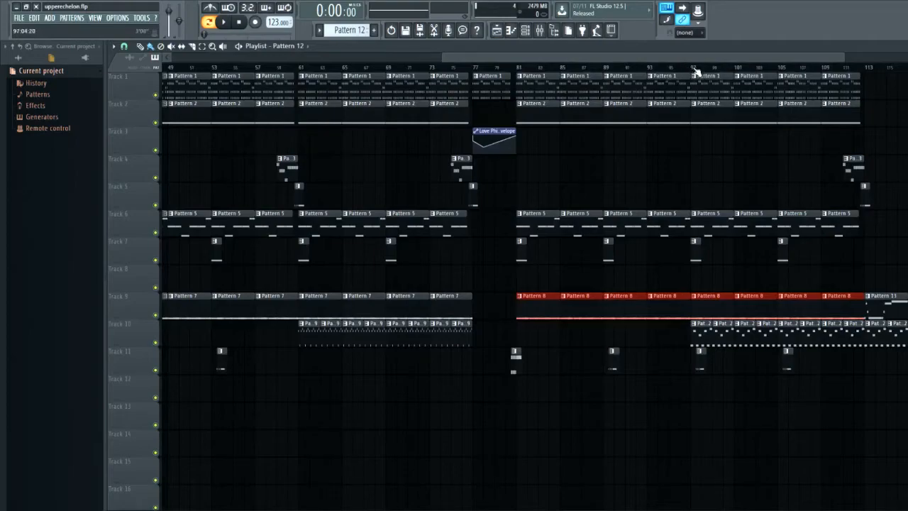
# - Play the arrangement from around bar 97, then paint Pattern 13 onto Track 12 at bar 113
pyautogui.click(224, 22)
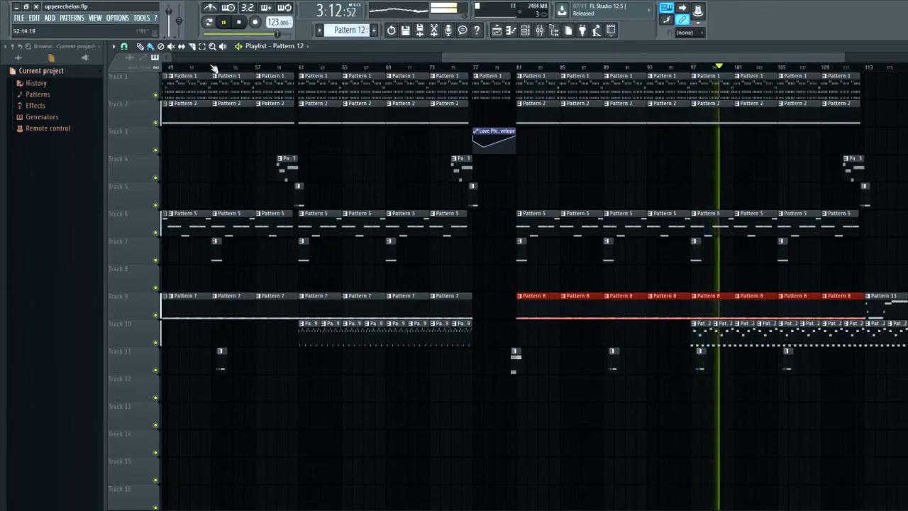
pyautogui.click(242, 22)
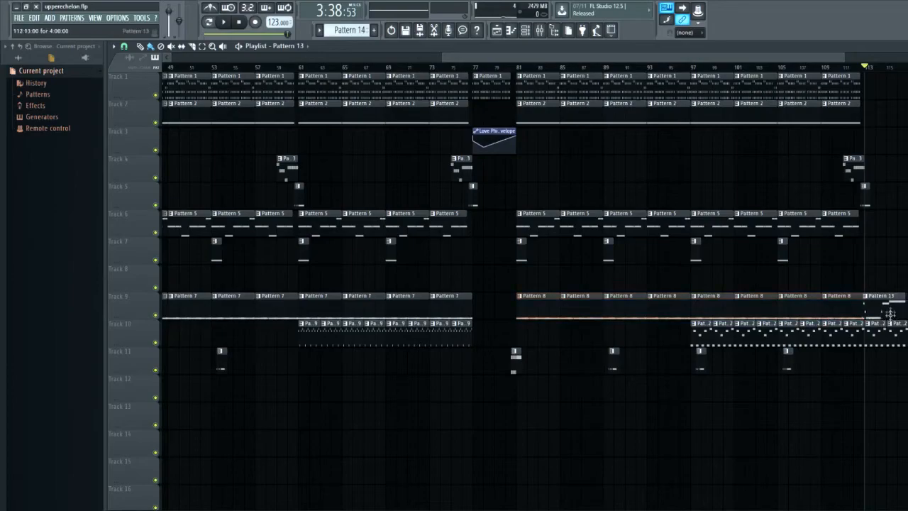
pyautogui.moveTo(861, 305); pyautogui.dragTo(883, 379)
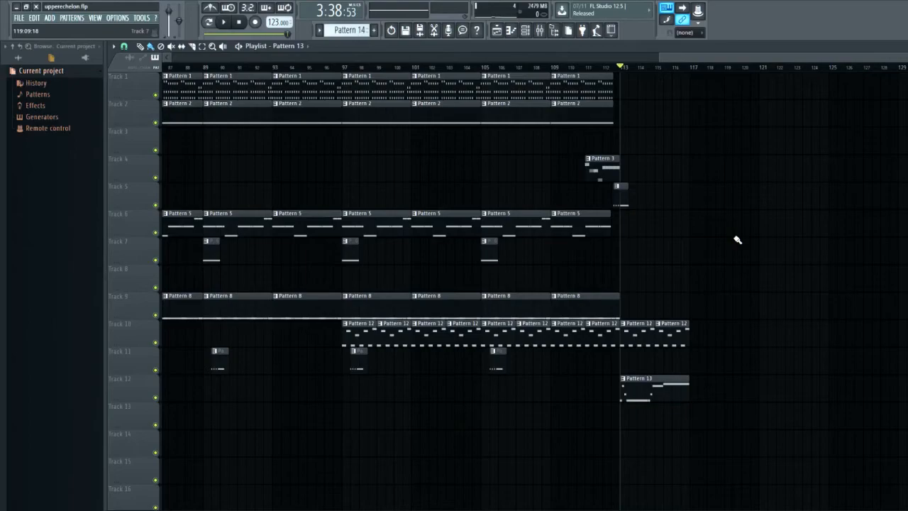
pyautogui.moveTo(94, 18)
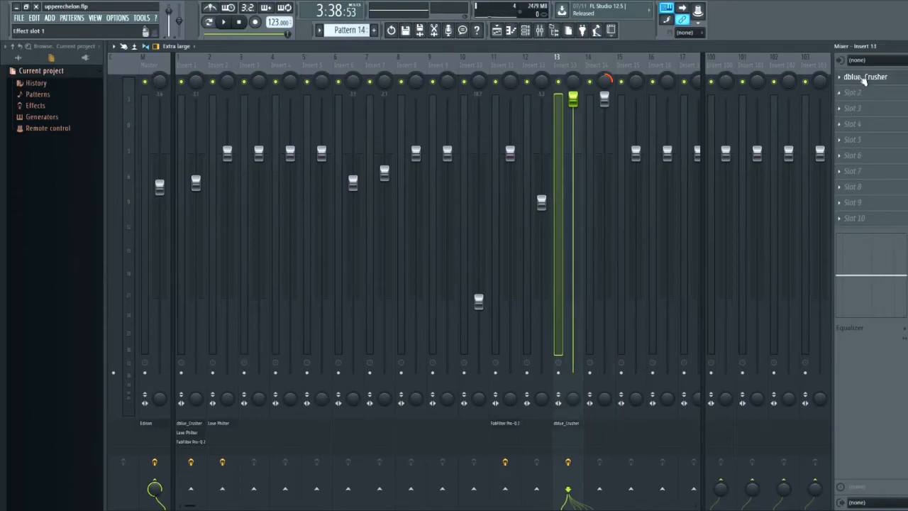
# - Open Insert 13's dblue_Crusher bitcrusher settings for review, then close that window
pyautogui.click(865, 77)
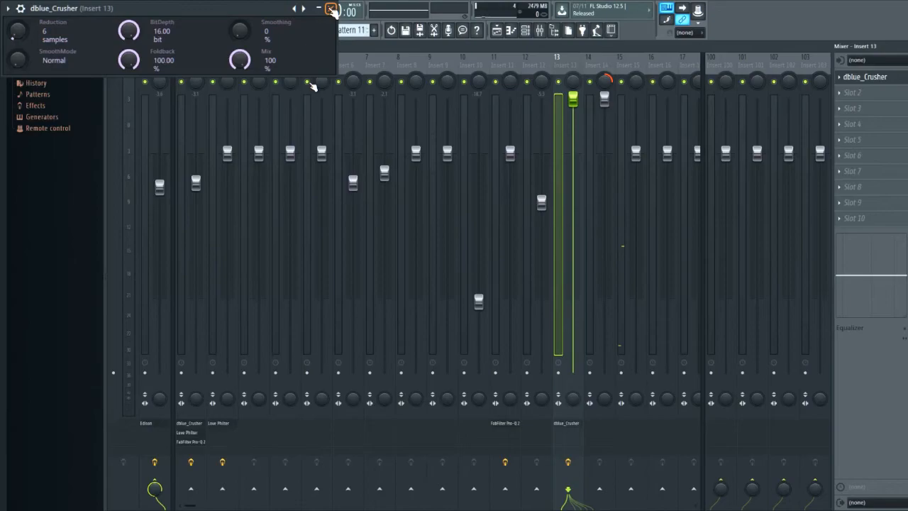
pyautogui.click(331, 7)
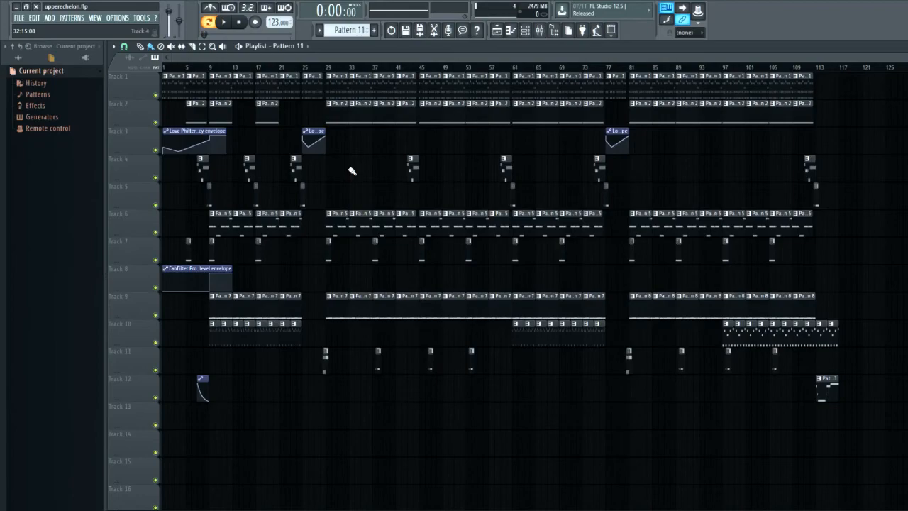
pyautogui.moveTo(362, 180)
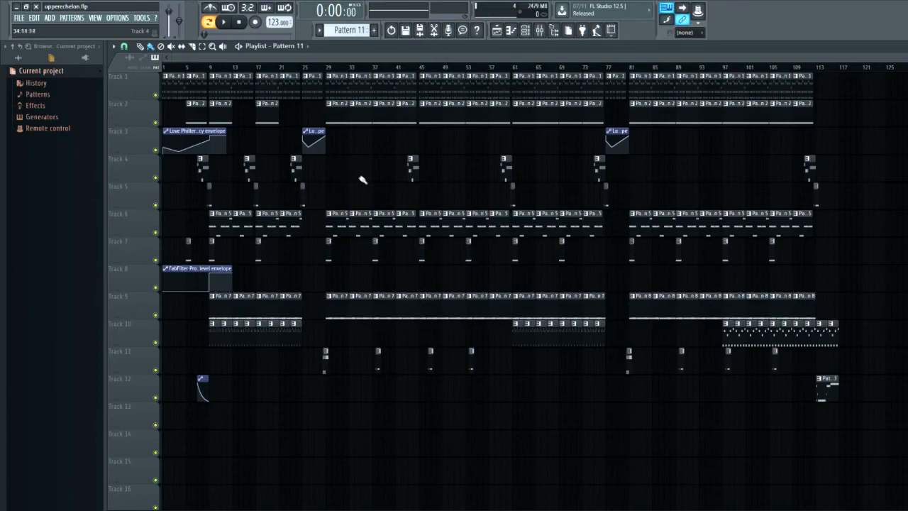
pyautogui.moveTo(368, 190)
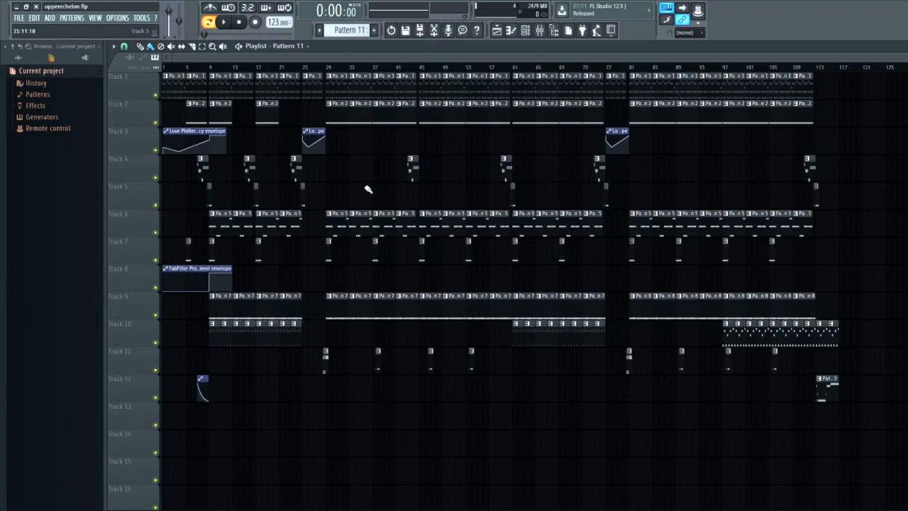
pyautogui.moveTo(420, 198)
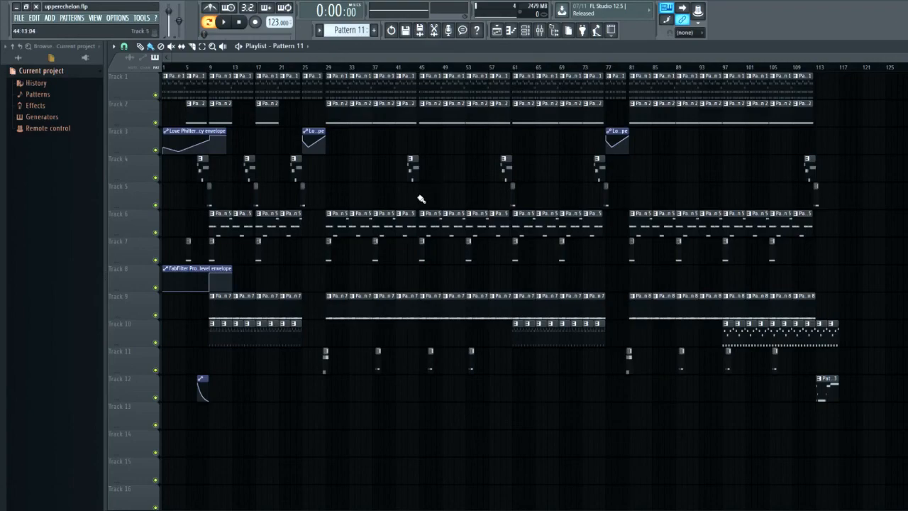